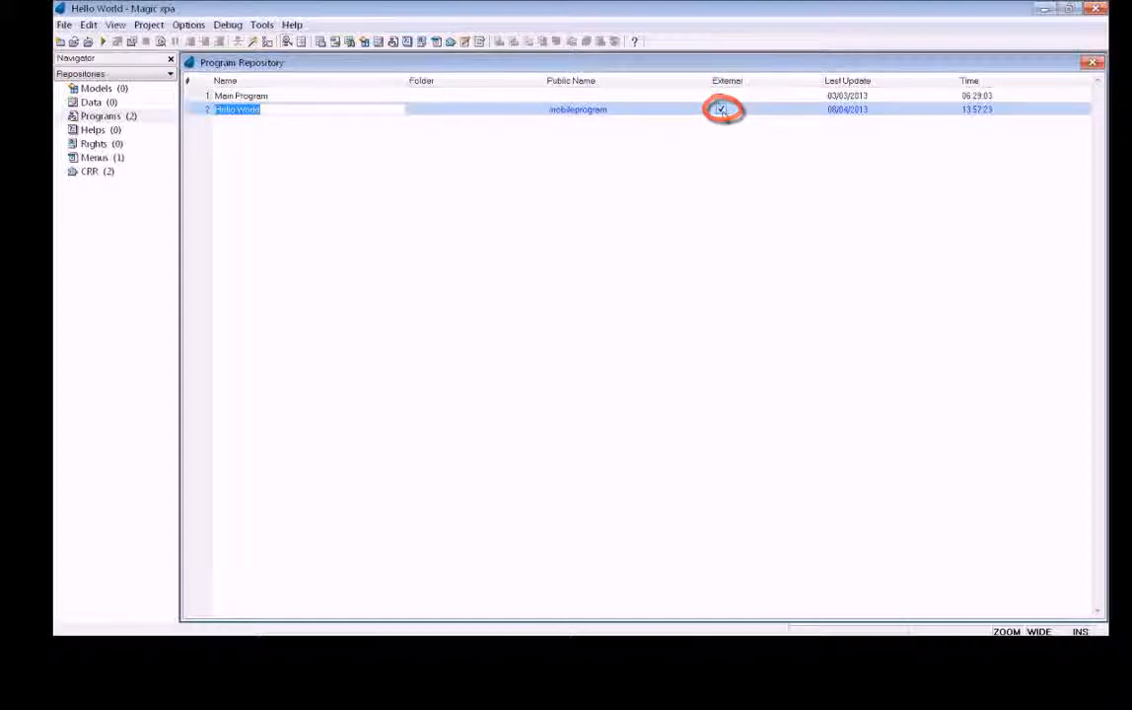
Close the Program Repository and bring up Options > Settings > Environment.
left_click(721, 108)
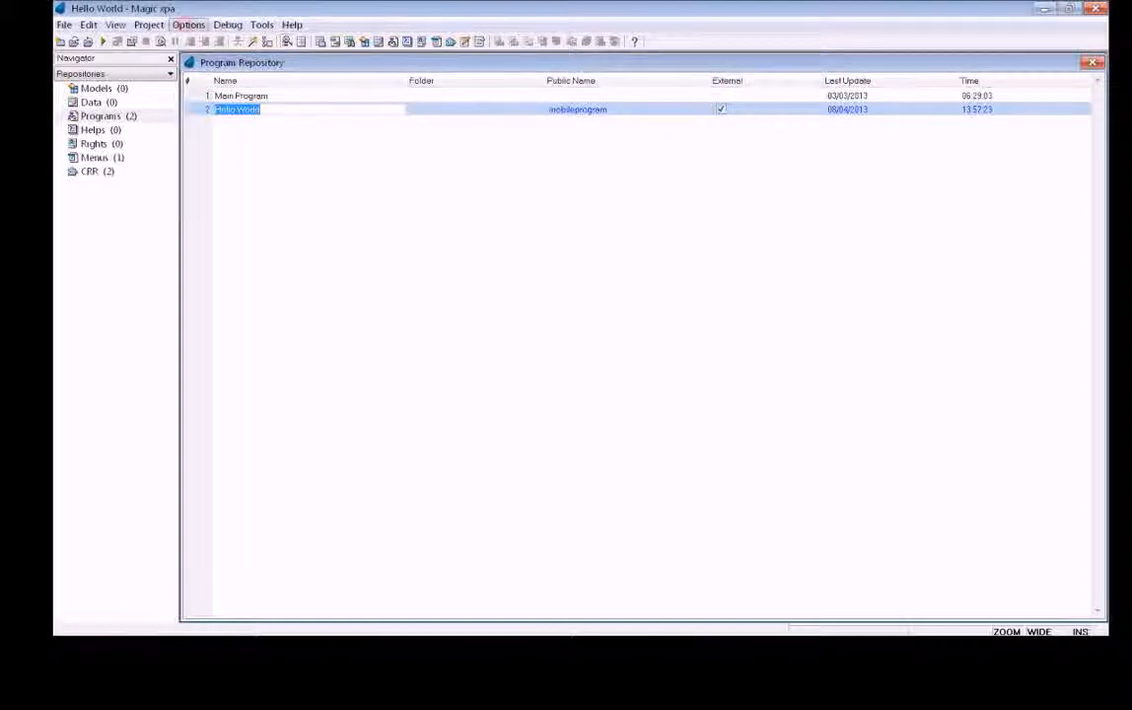
left_click(187, 25)
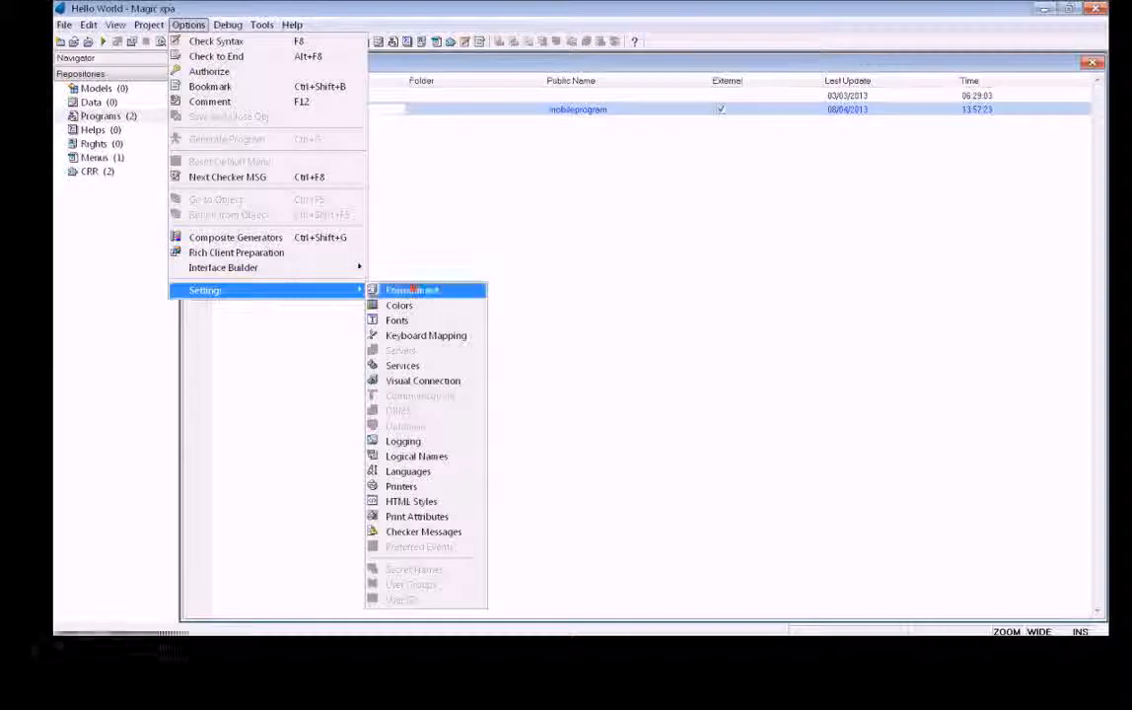
left_click(412, 289)
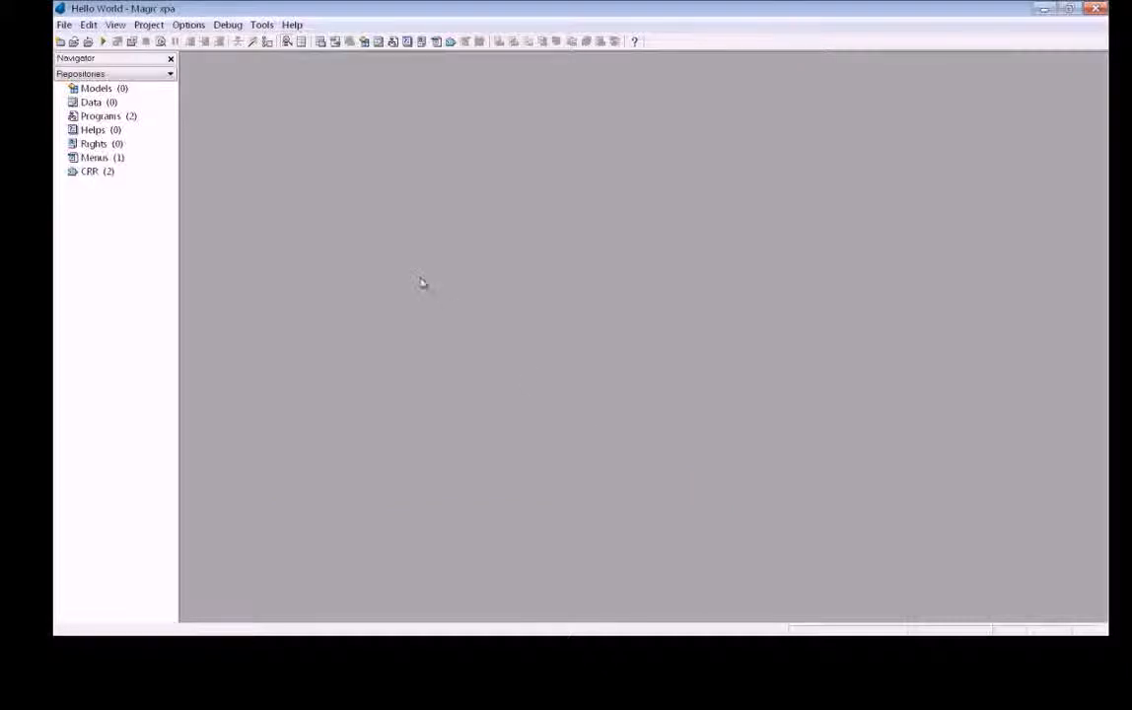
mouse_move(395, 266)
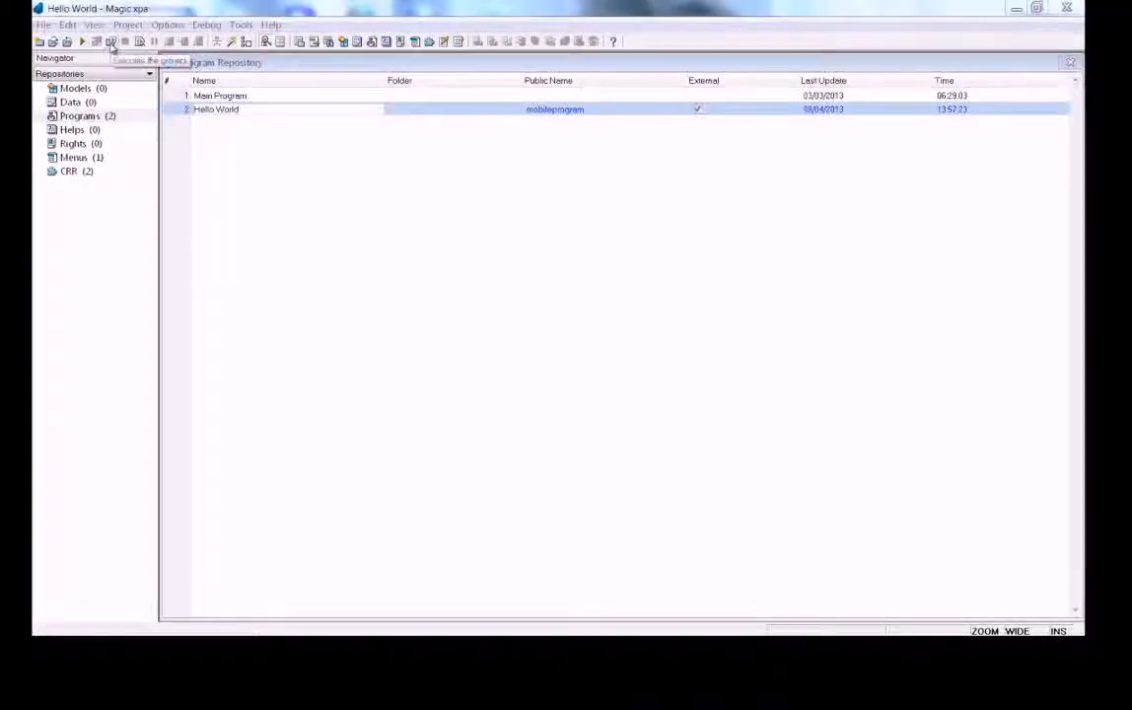
Execute the Hello World project from the toolbar.
left_click(112, 41)
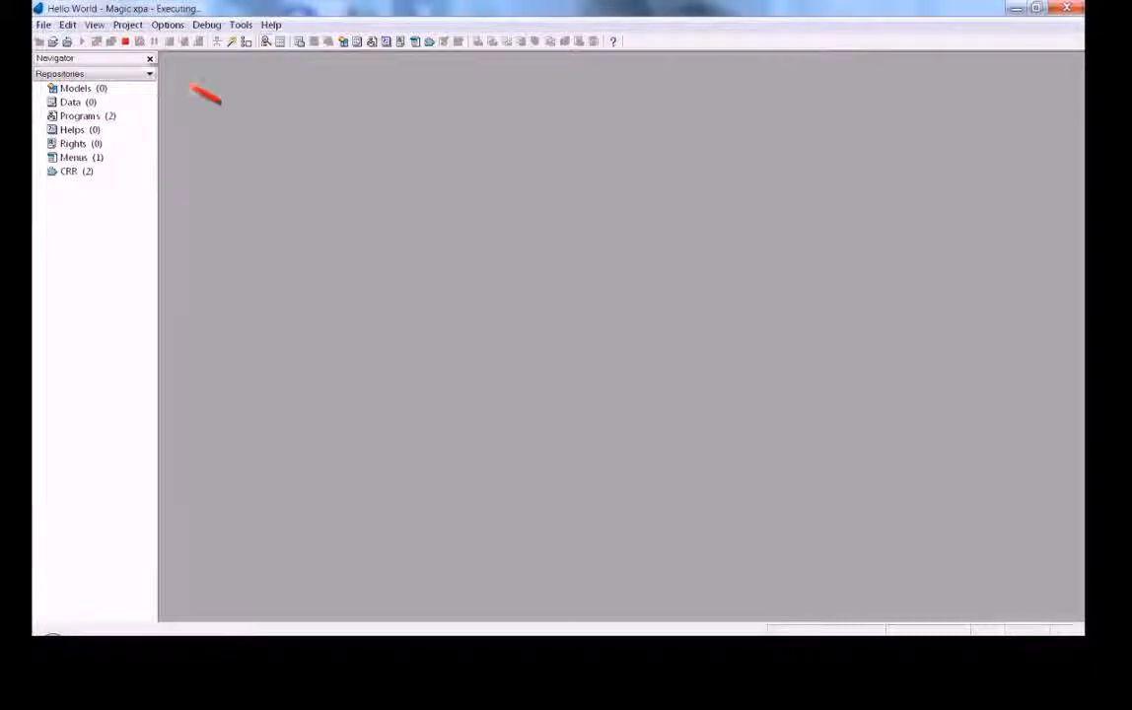
mouse_move(474, 402)
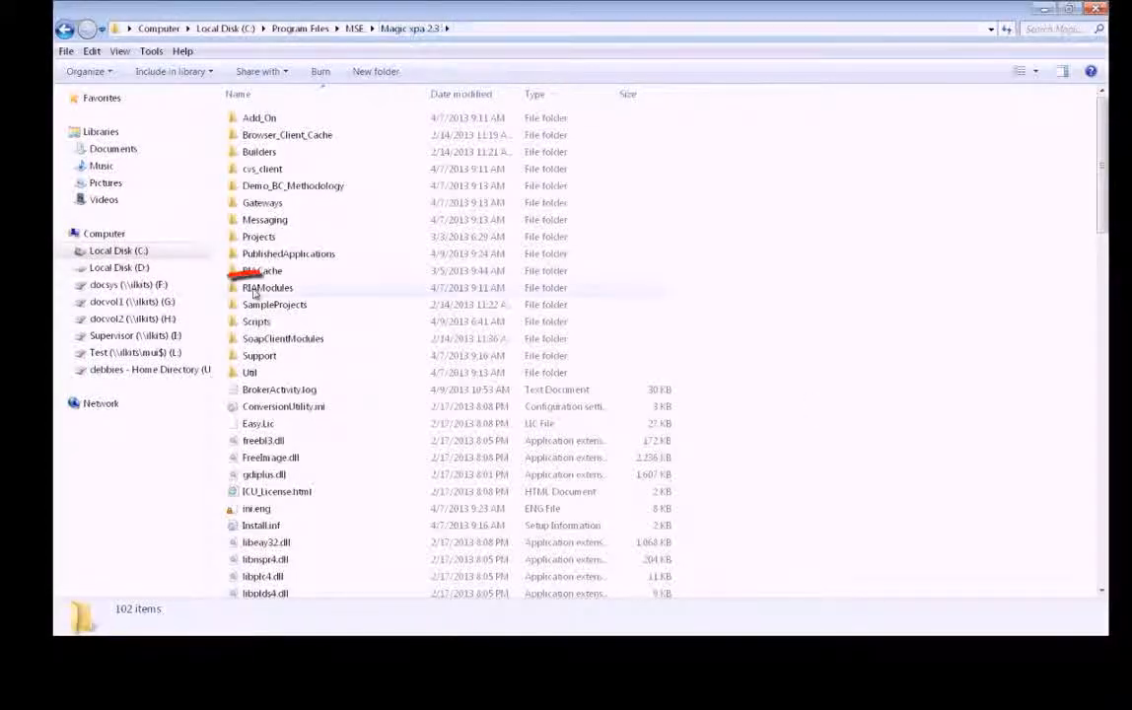
Open DevProps.txt from RIAModules\Android in Notepad.
double_click(267, 287)
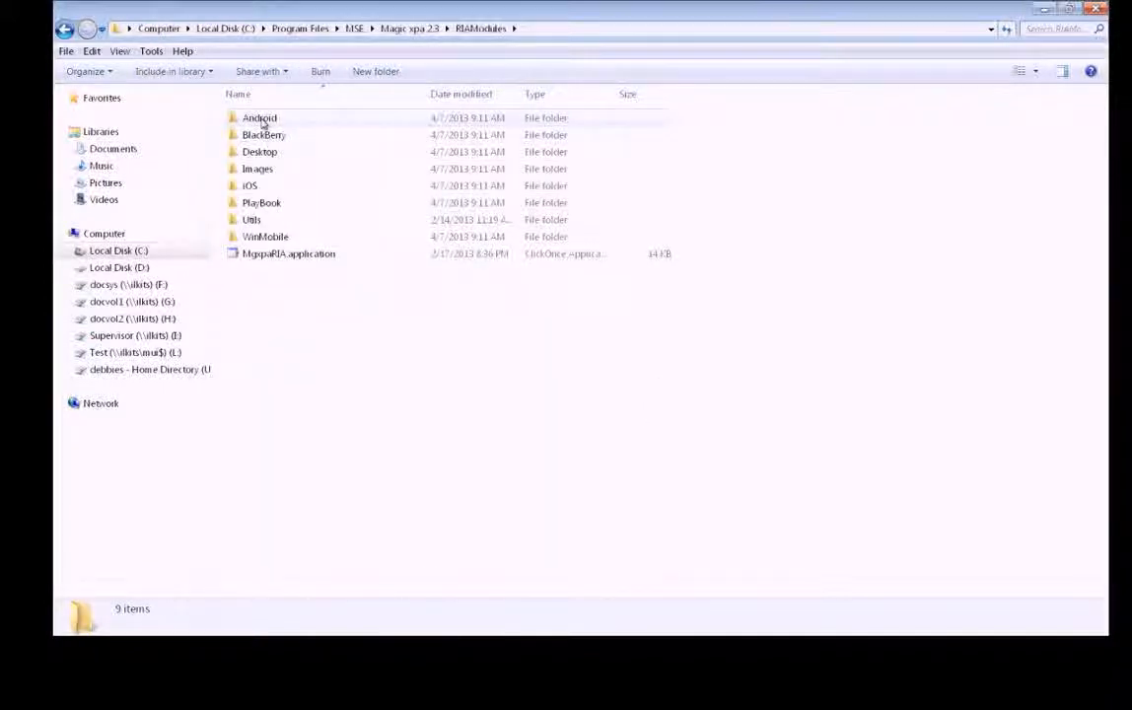
double_click(260, 118)
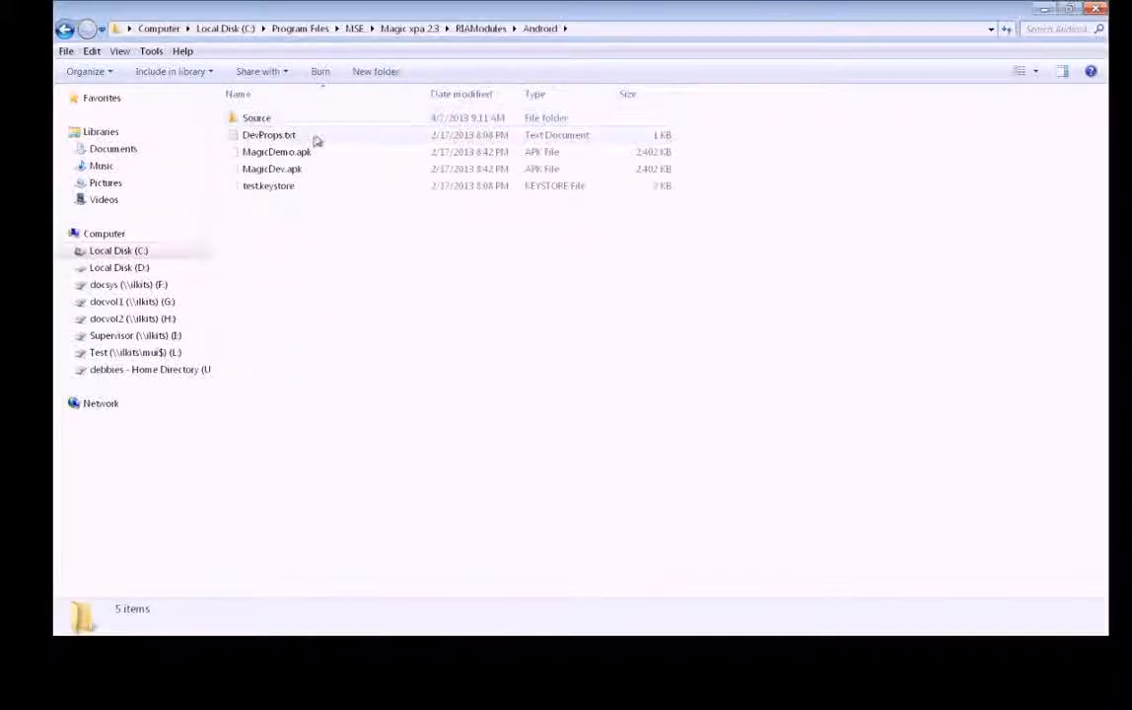
left_click(268, 135)
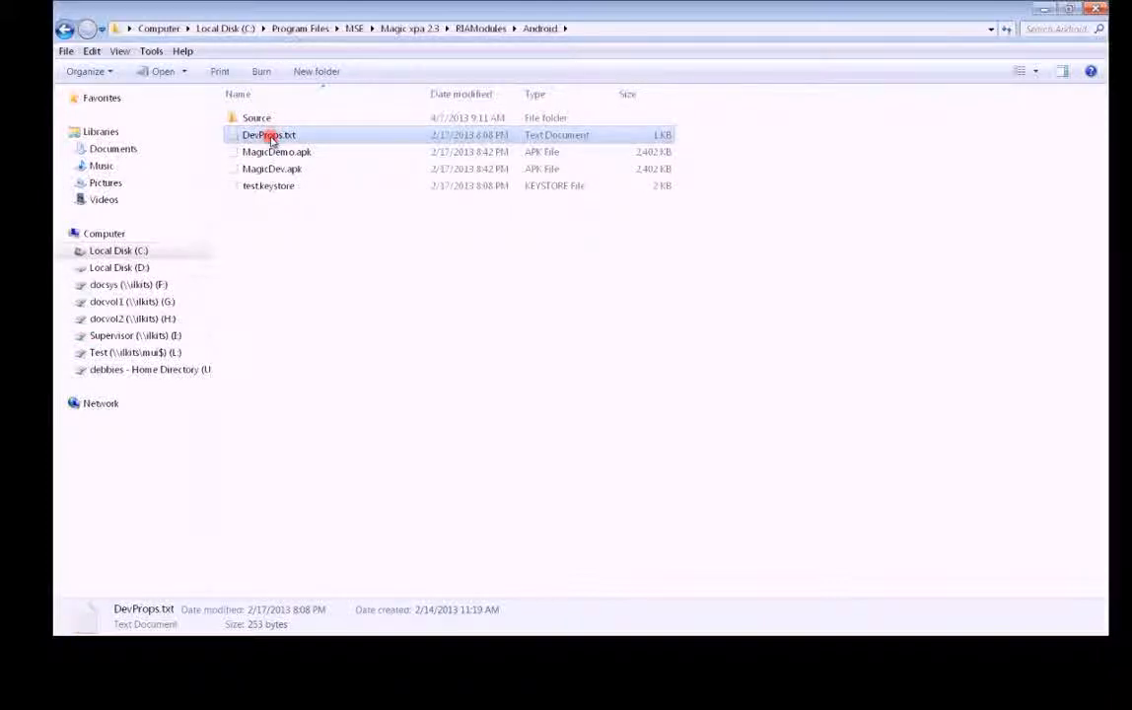
double_click(268, 135)
type("ipconfi")
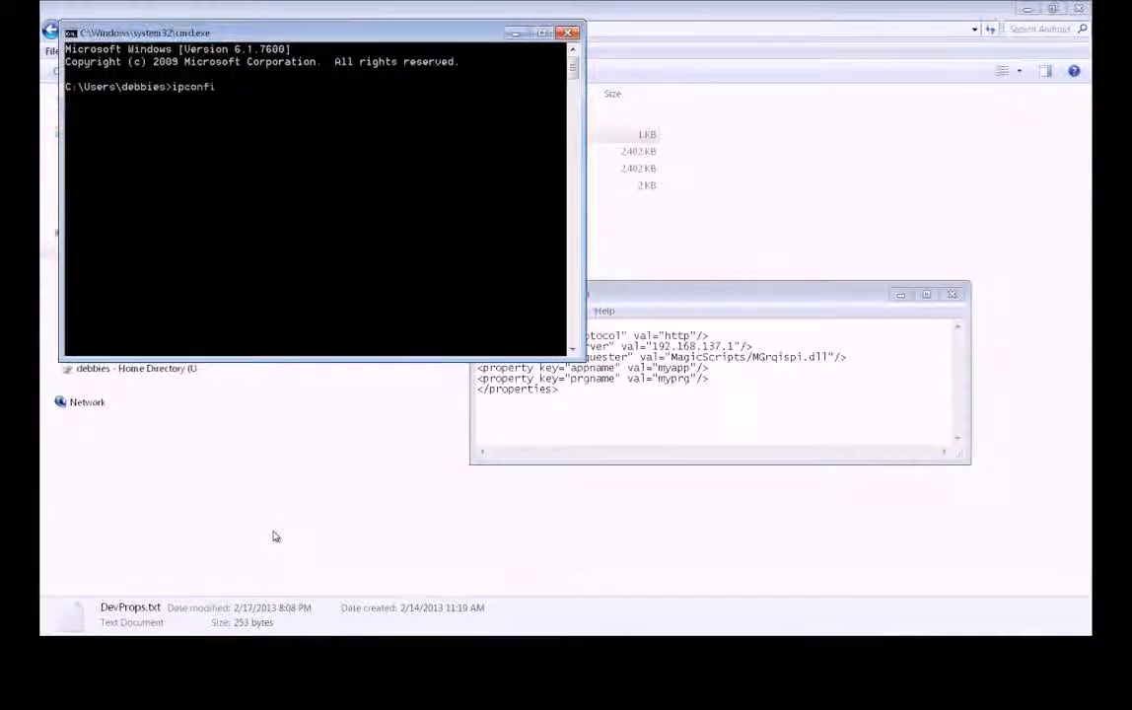
Run ipconfig and replace the DevProps.txt server value with 10.1.10.103.
key("Return")
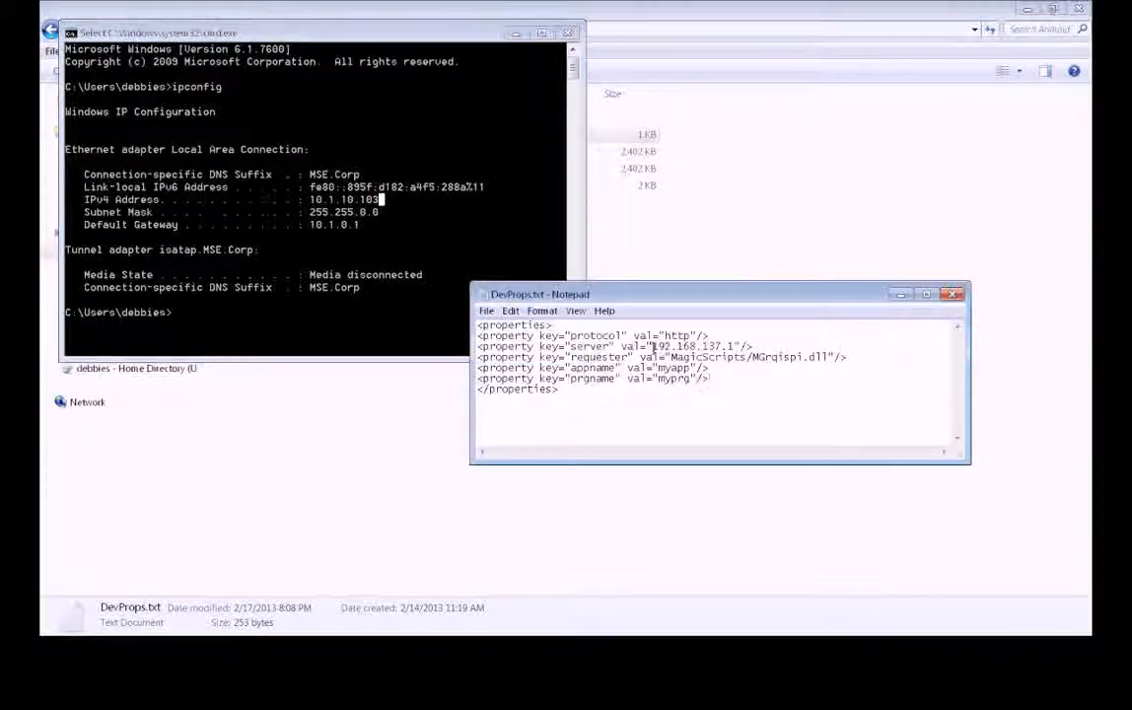
double_click(690, 347)
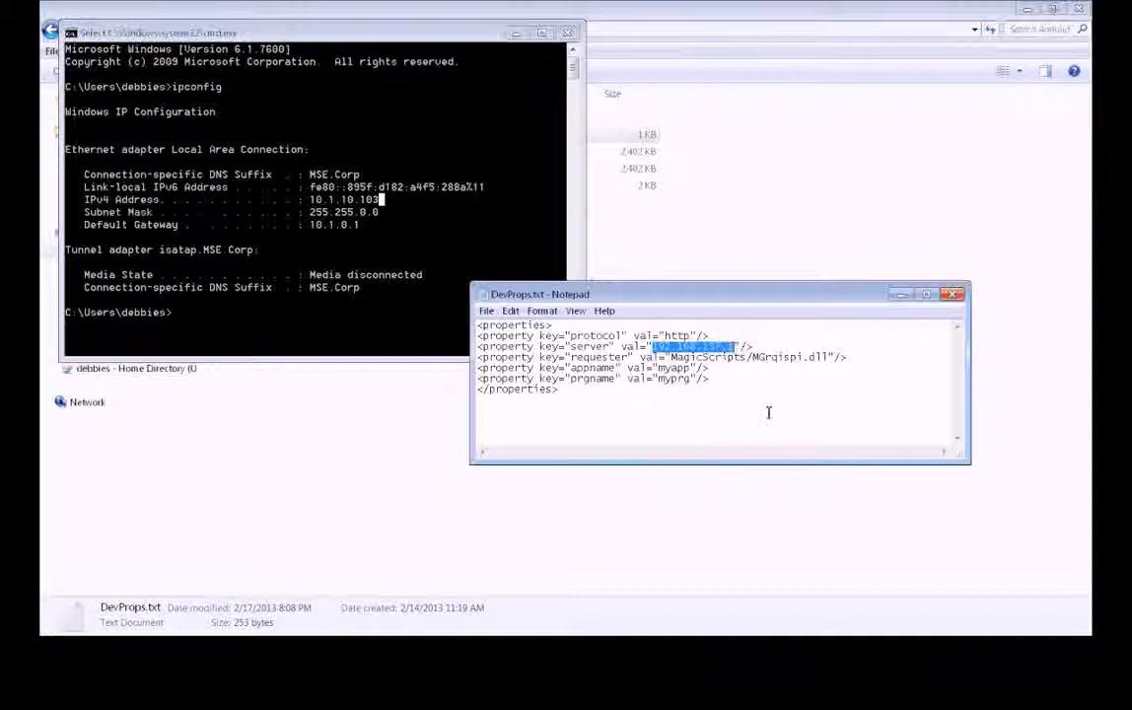
type("10.1.10")
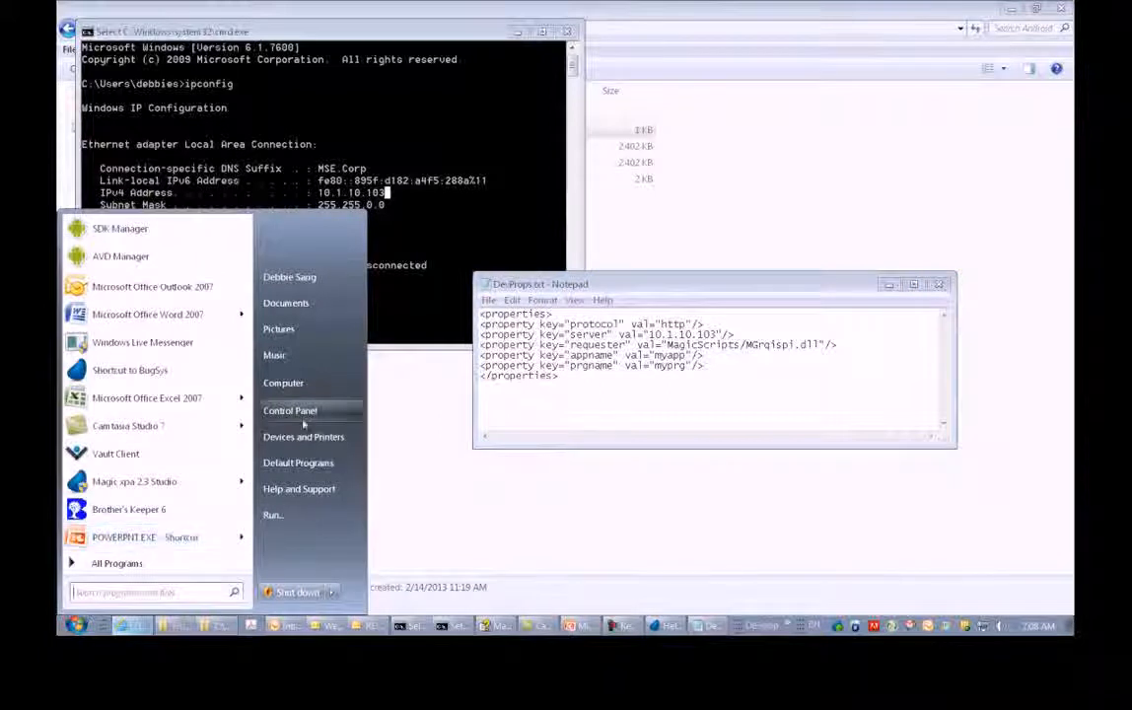
Launch IIS Manager from Administrative Tools and expand the local server.
left_click(290, 410)
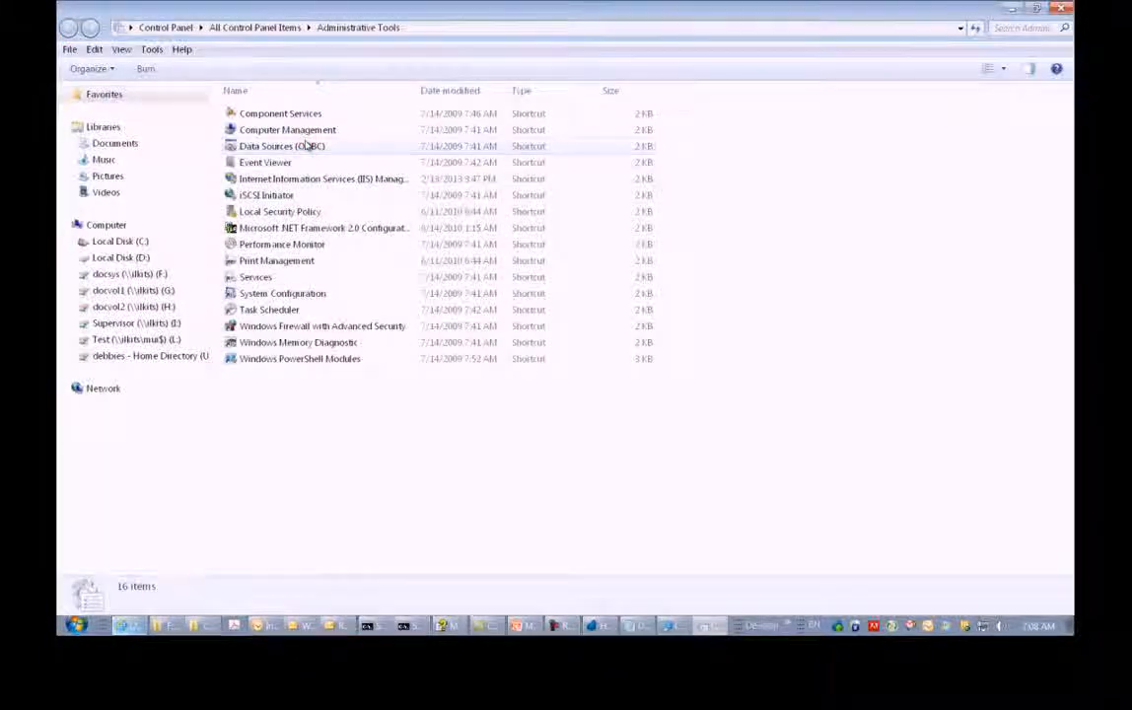
left_click(322, 179)
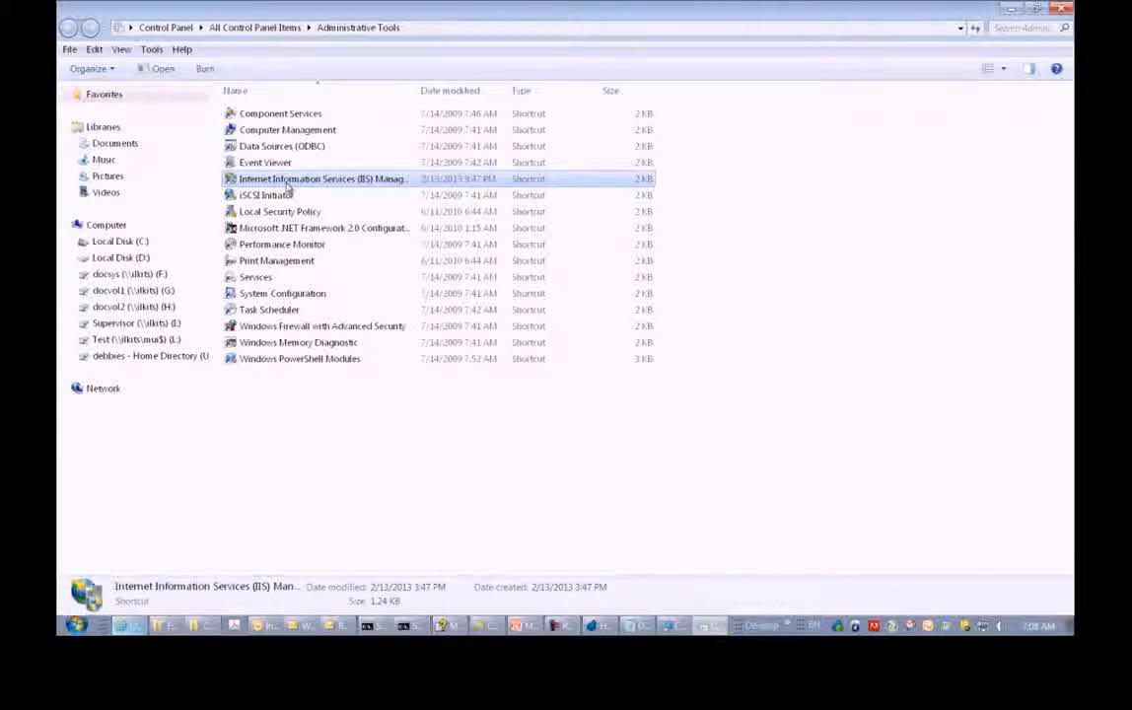
double_click(322, 178)
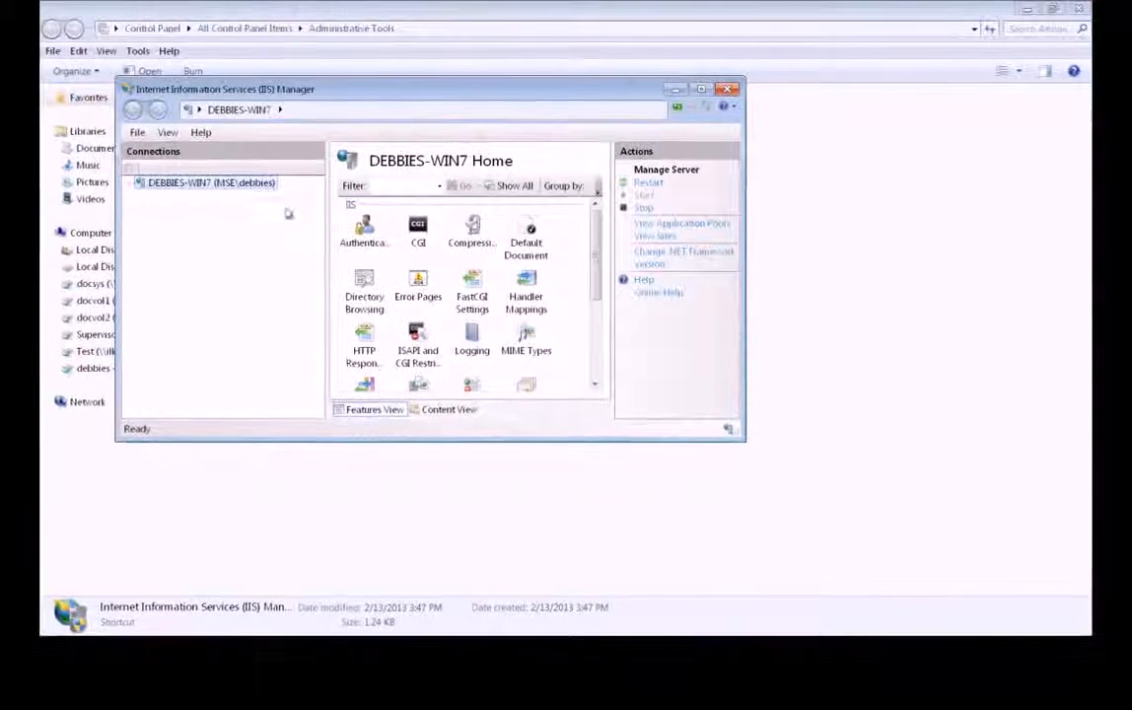
left_click(133, 183)
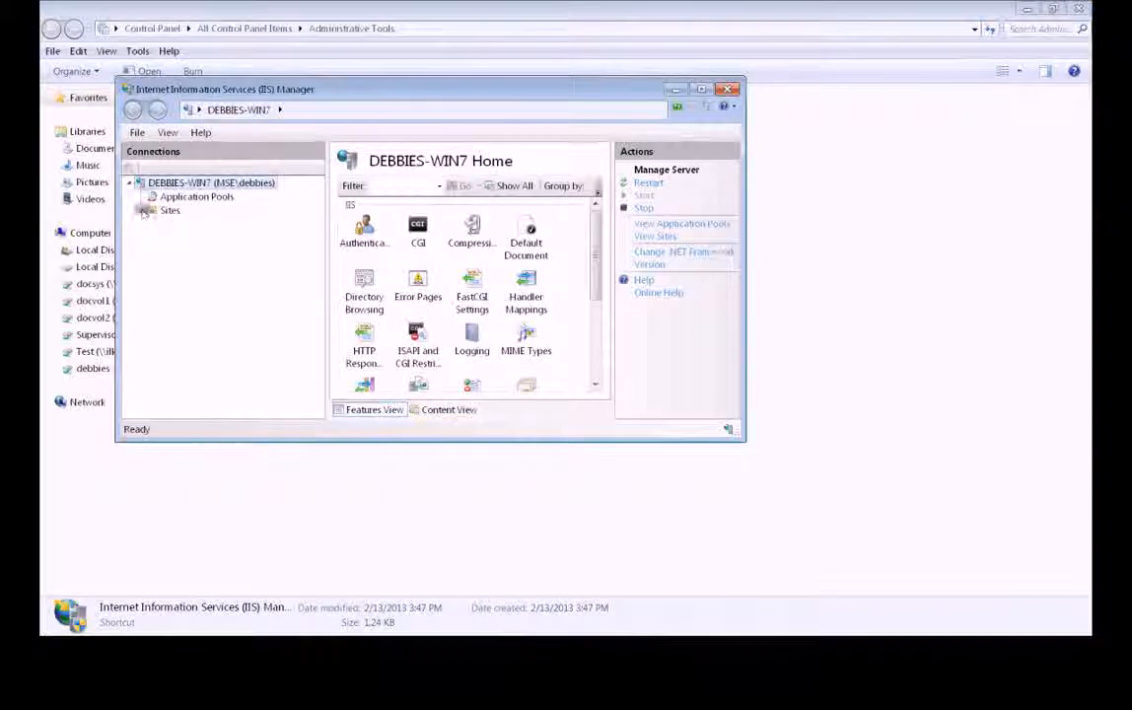
Explore the MagicScripts virtual directory under Default Web Site on disk.
left_click(144, 210)
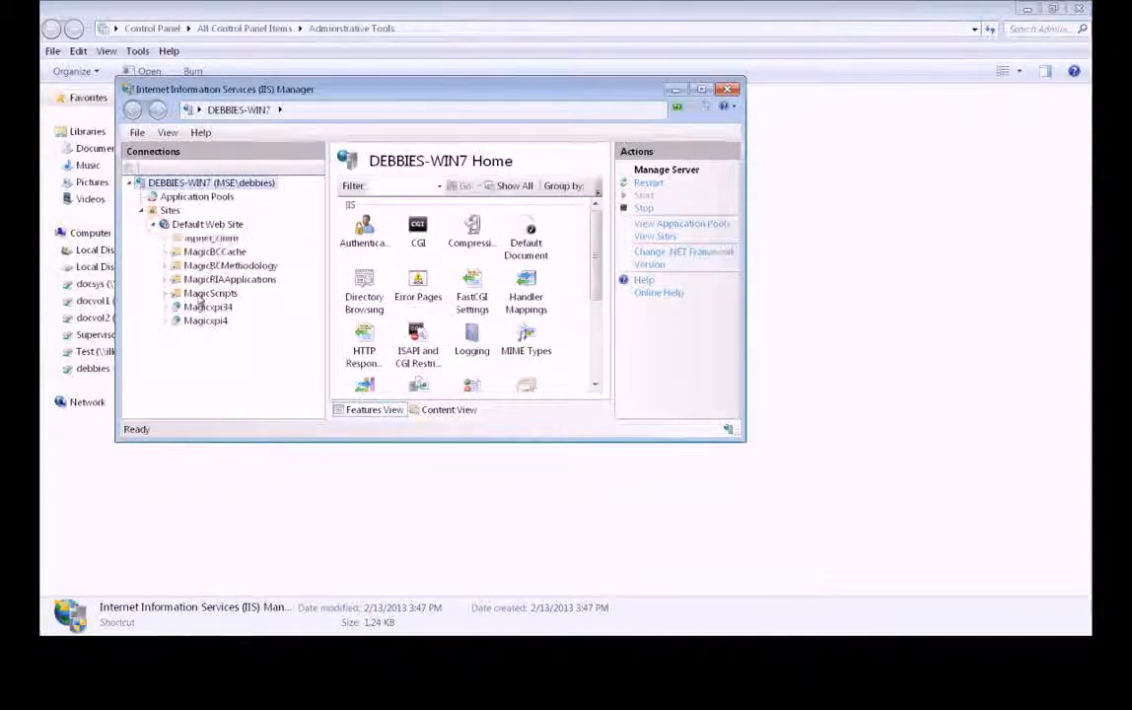
left_click(210, 293)
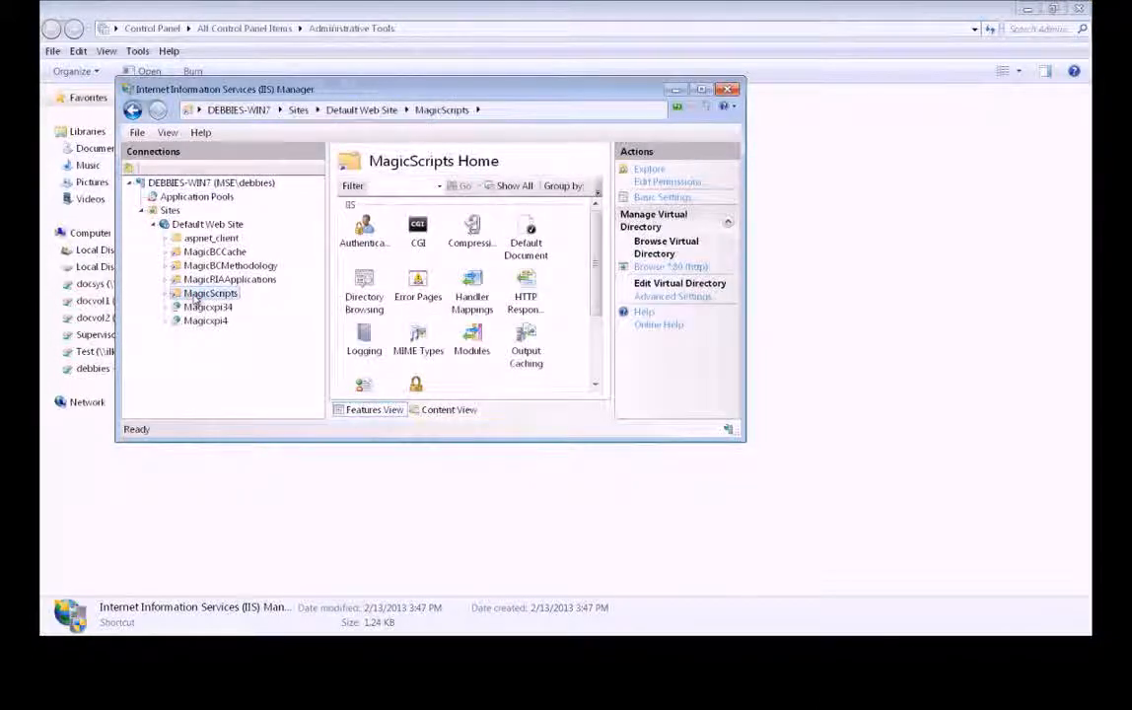
right_click(210, 293)
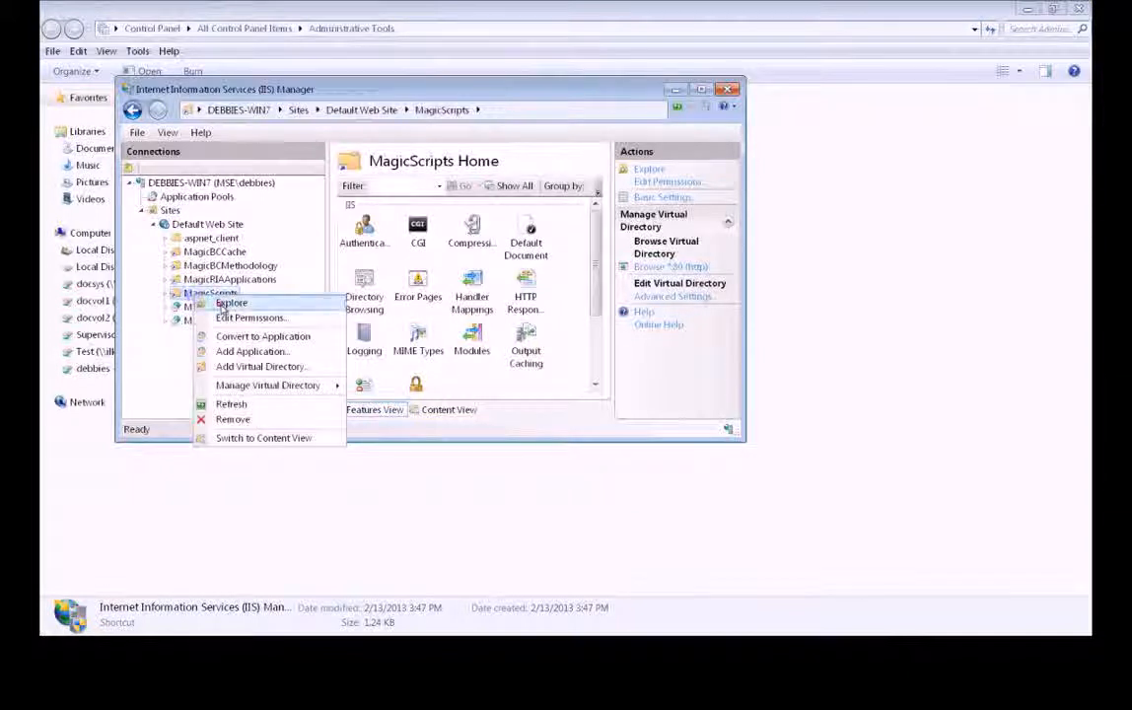
left_click(231, 303)
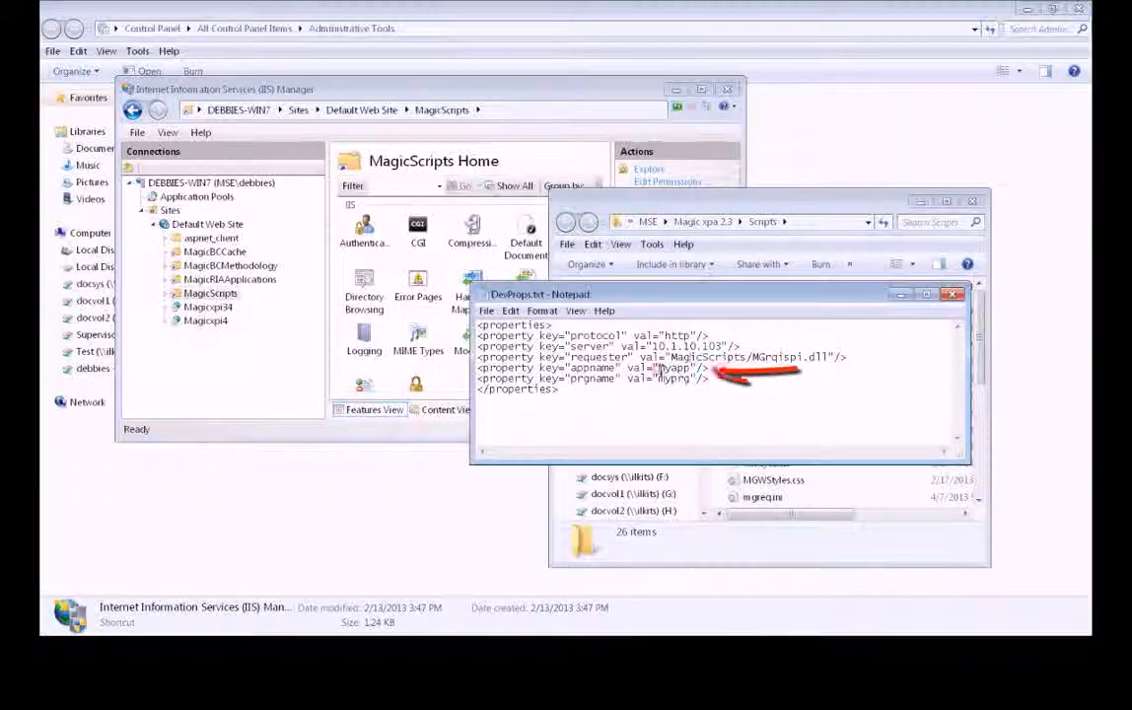
Change the appname value from myapp to Hello World.
double_click(675, 368)
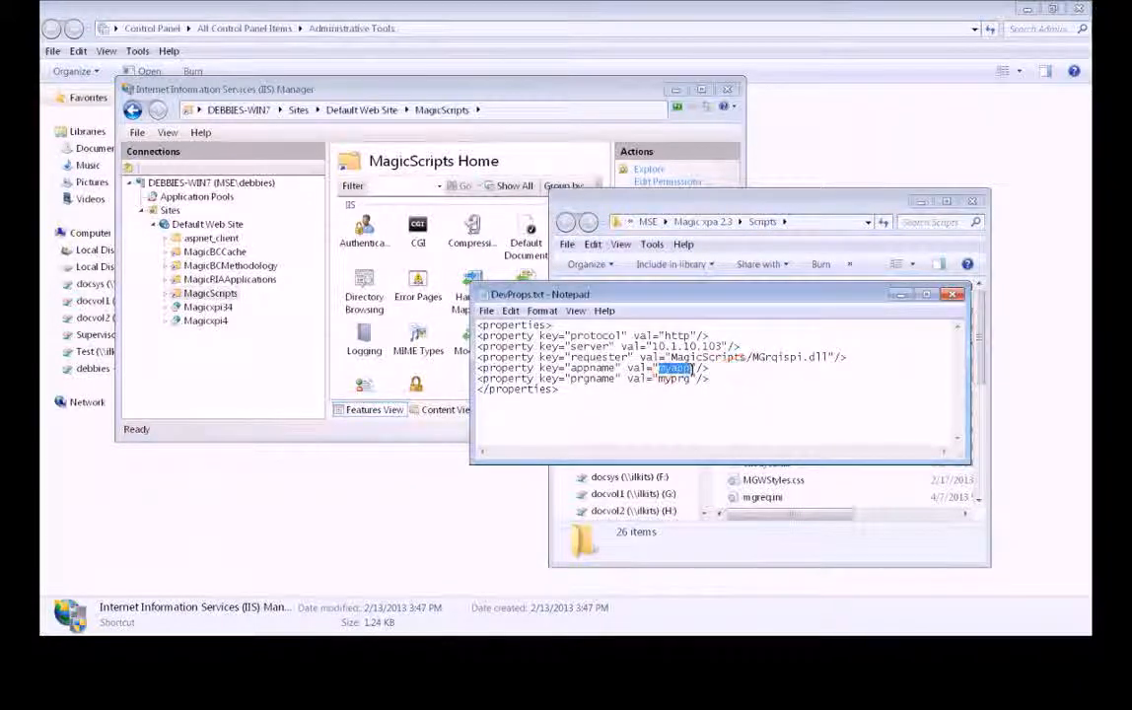
type("Hello W")
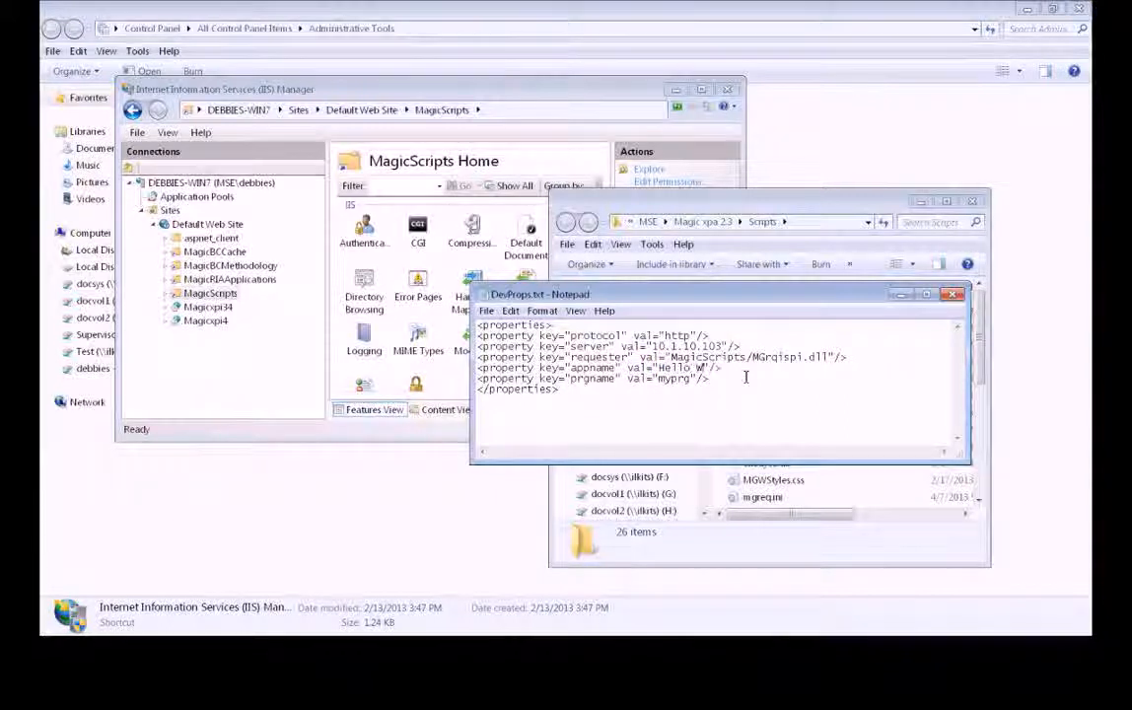
type("orld")
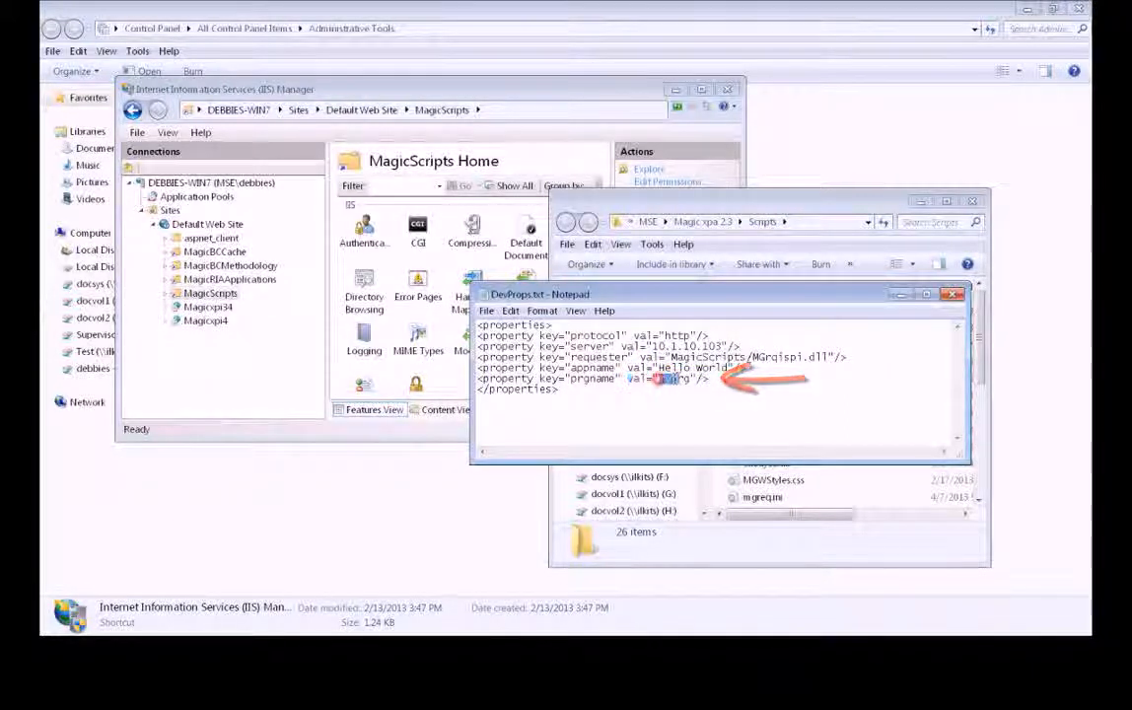
Change the prgname value to mobileprogram.
double_click(675, 379)
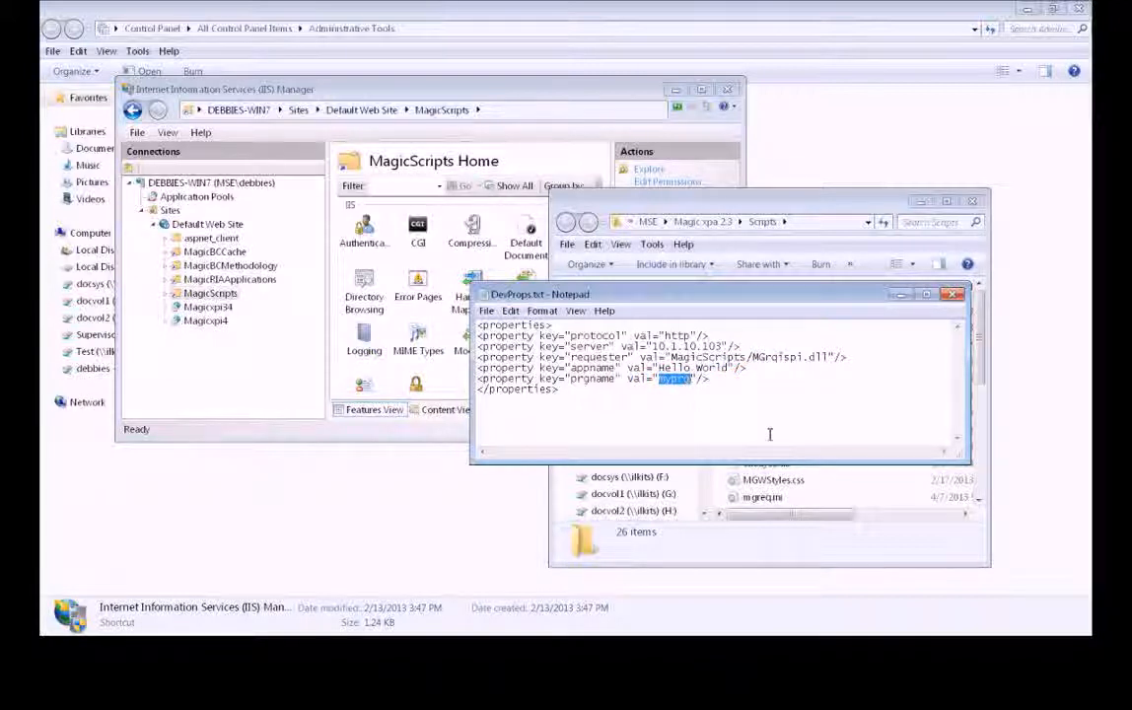
type("mobileprog")
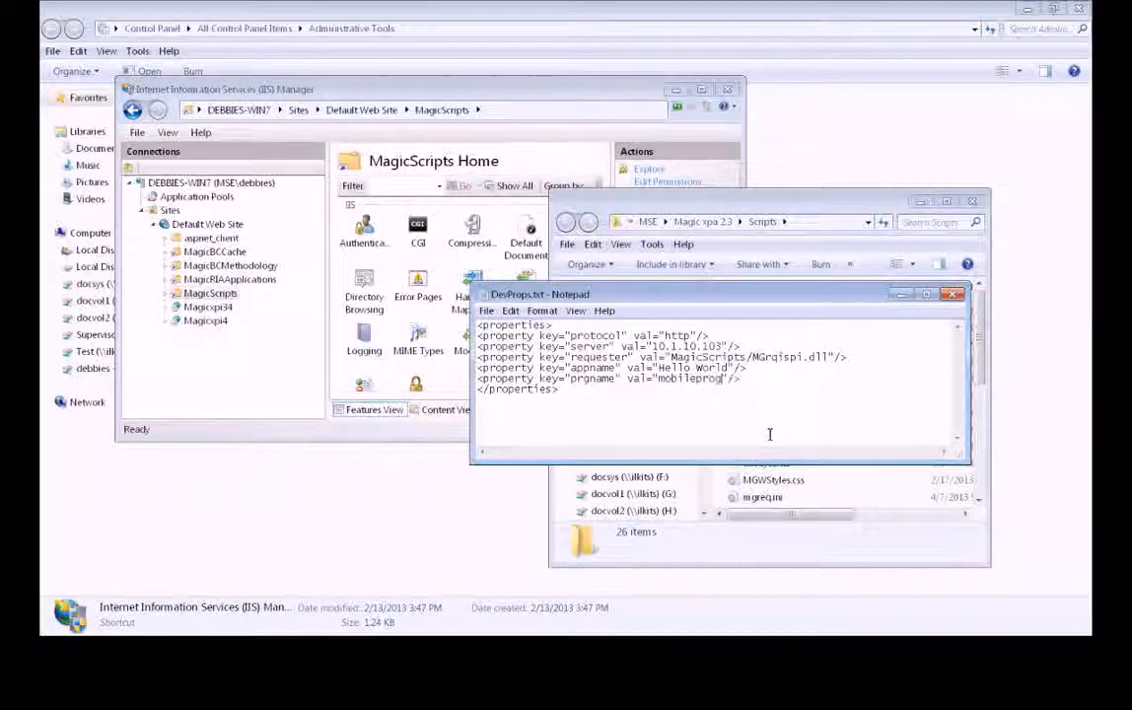
type("ram")
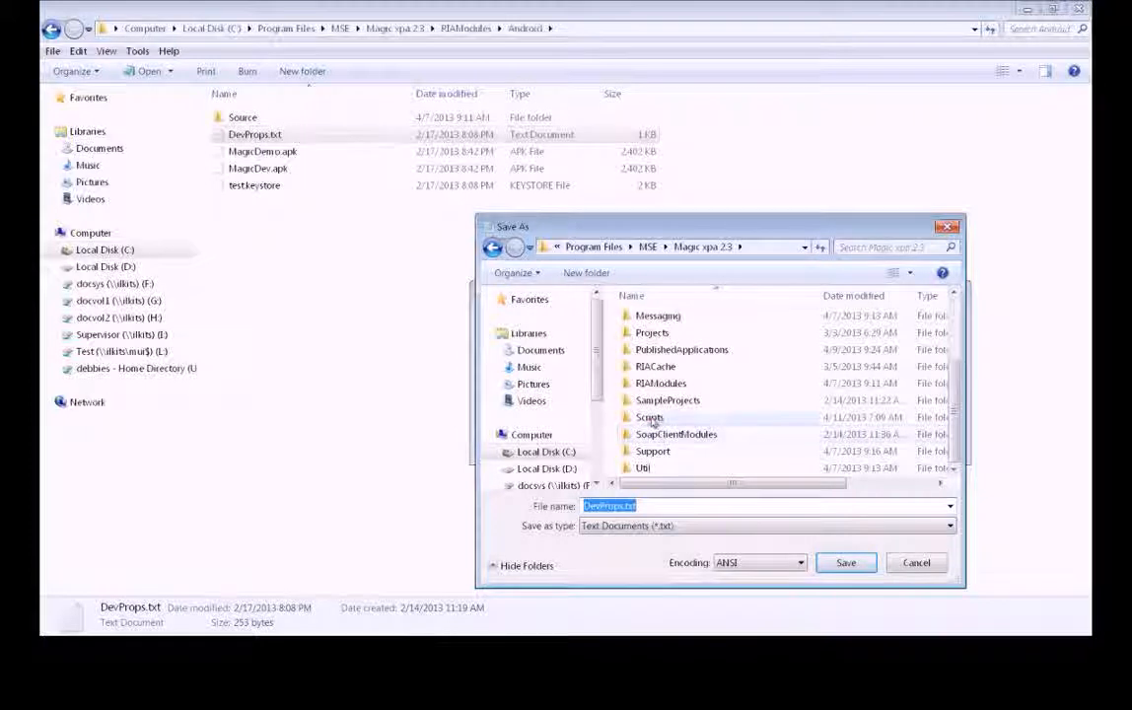
Save DevProps.txt into the Scripts folder.
left_click(845, 562)
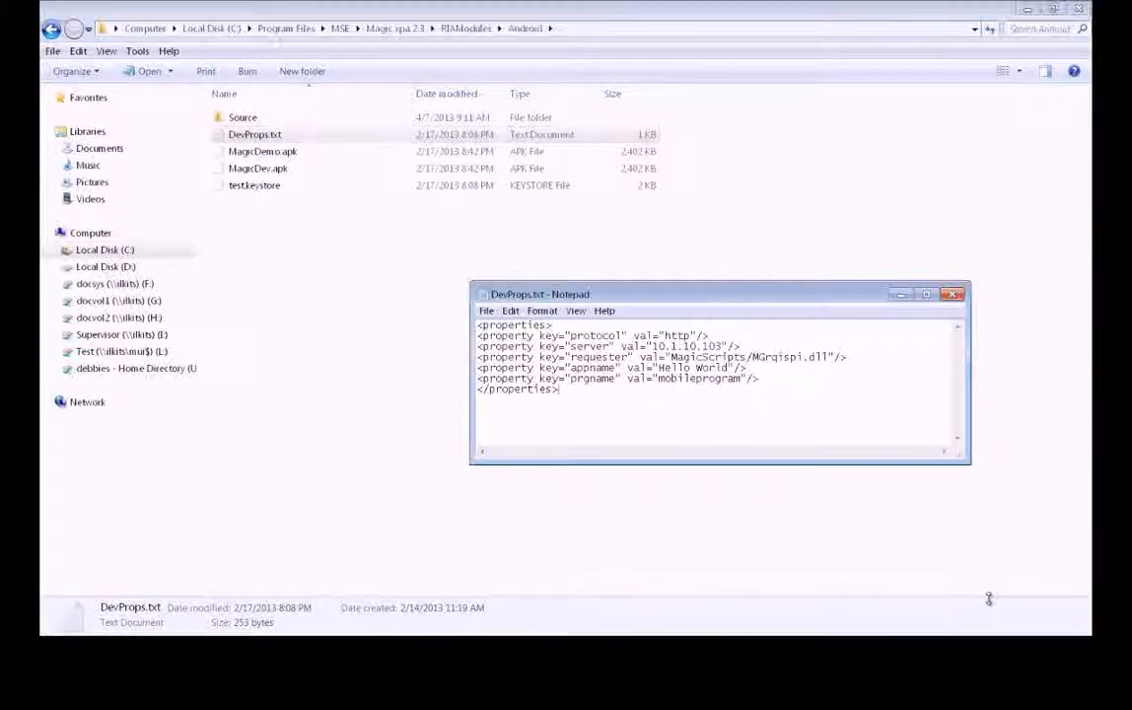
mouse_move(358, 463)
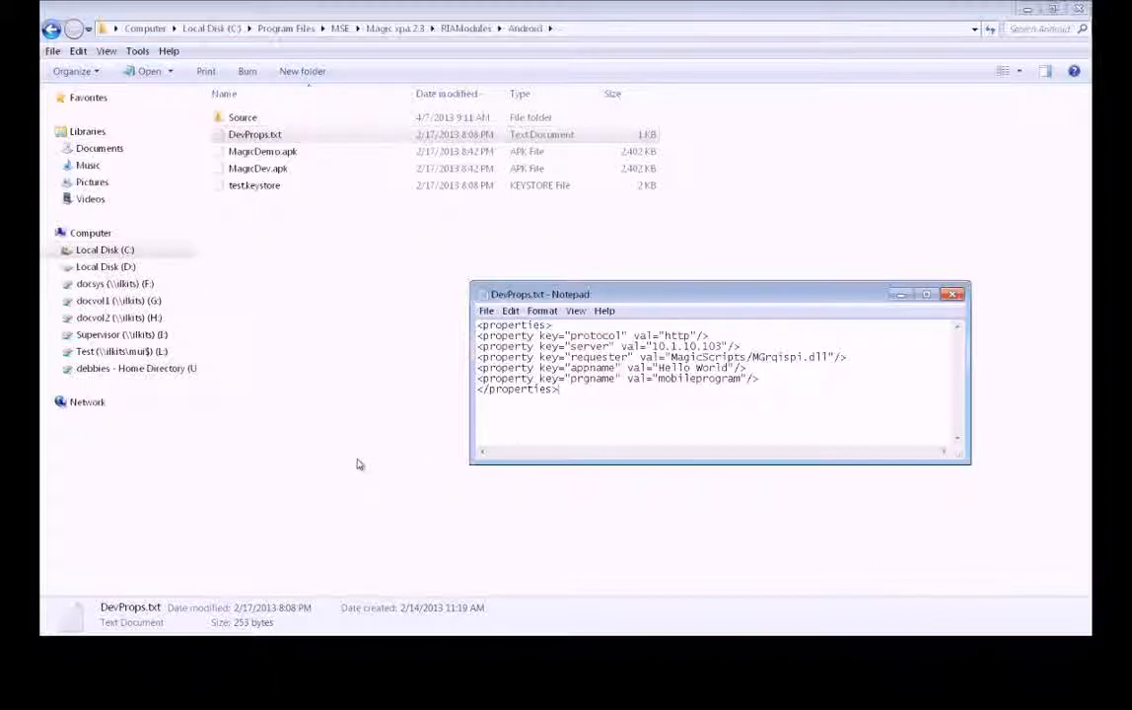
Copy MagicDev.apk from the Android folder and paste it into Scripts.
left_click(952, 294)
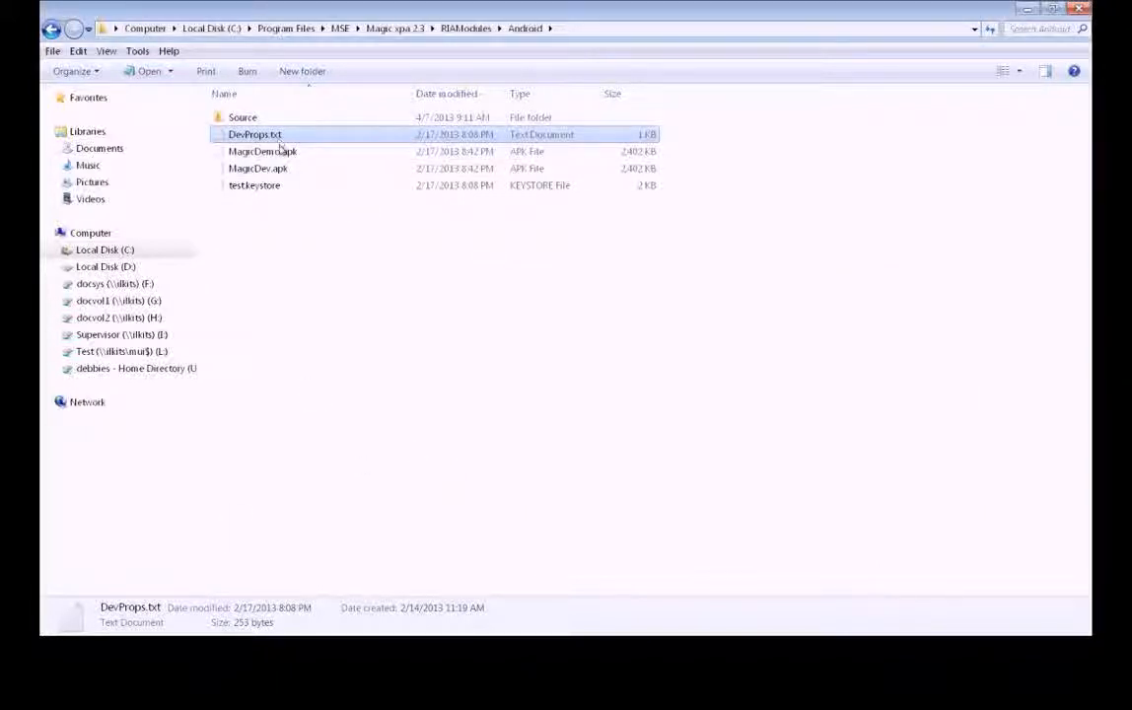
left_click(259, 168)
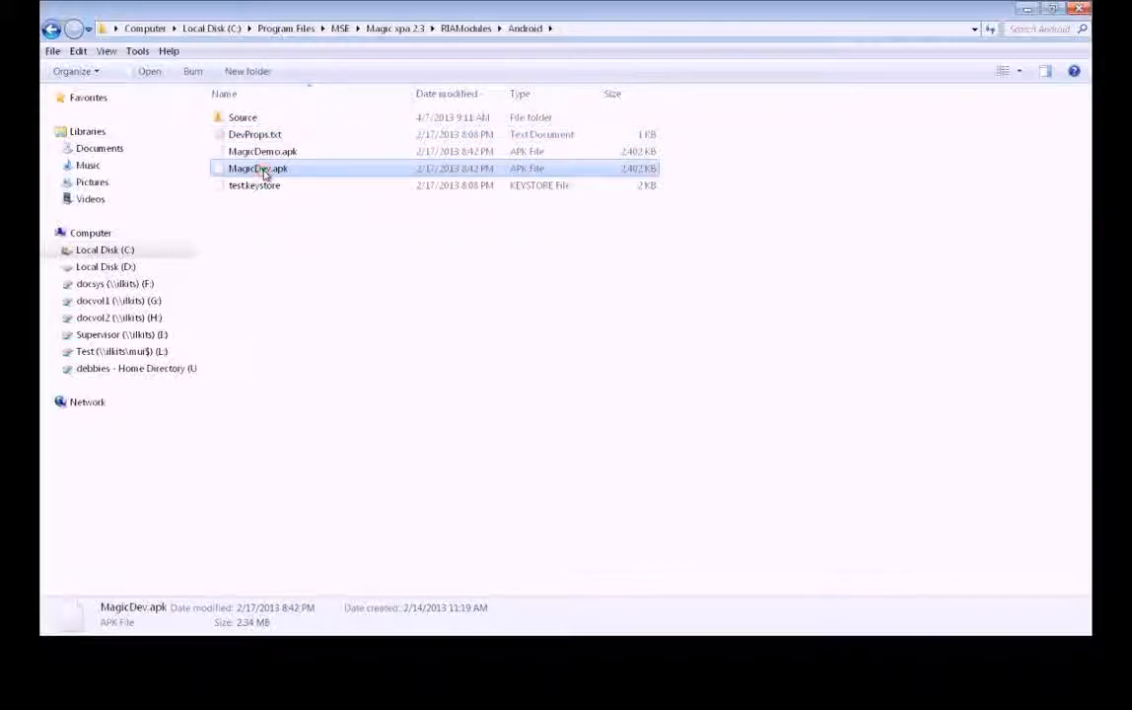
mouse_move(381, 203)
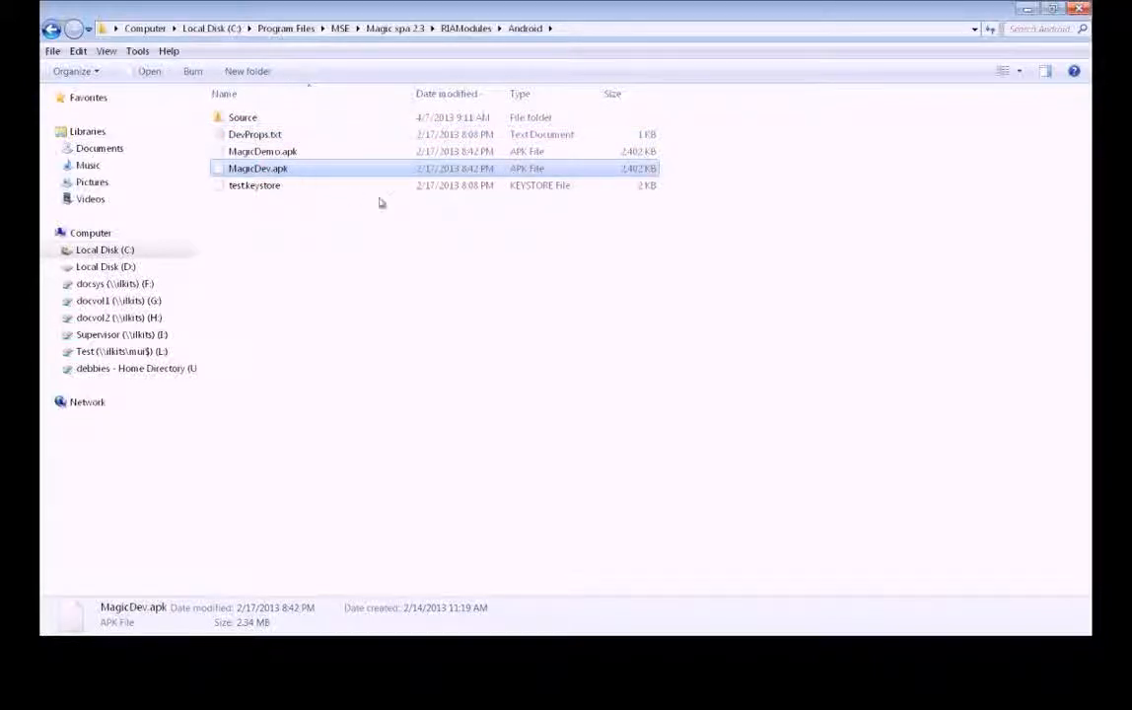
key("ctrl+c")
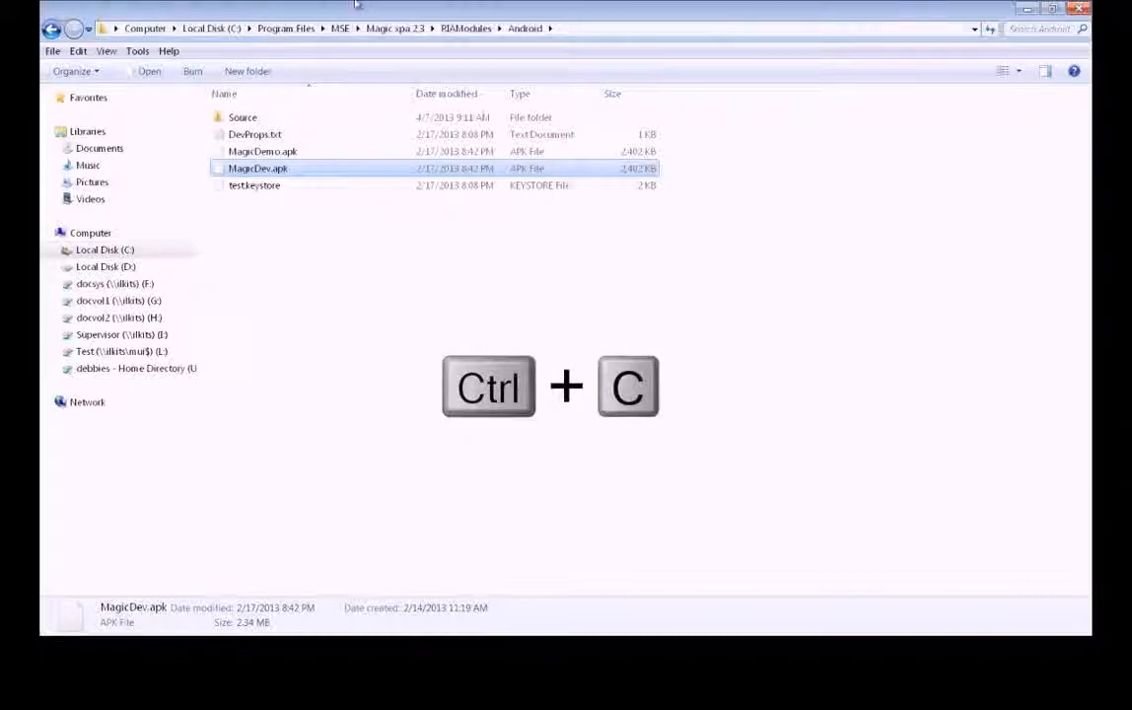
left_click(393, 27)
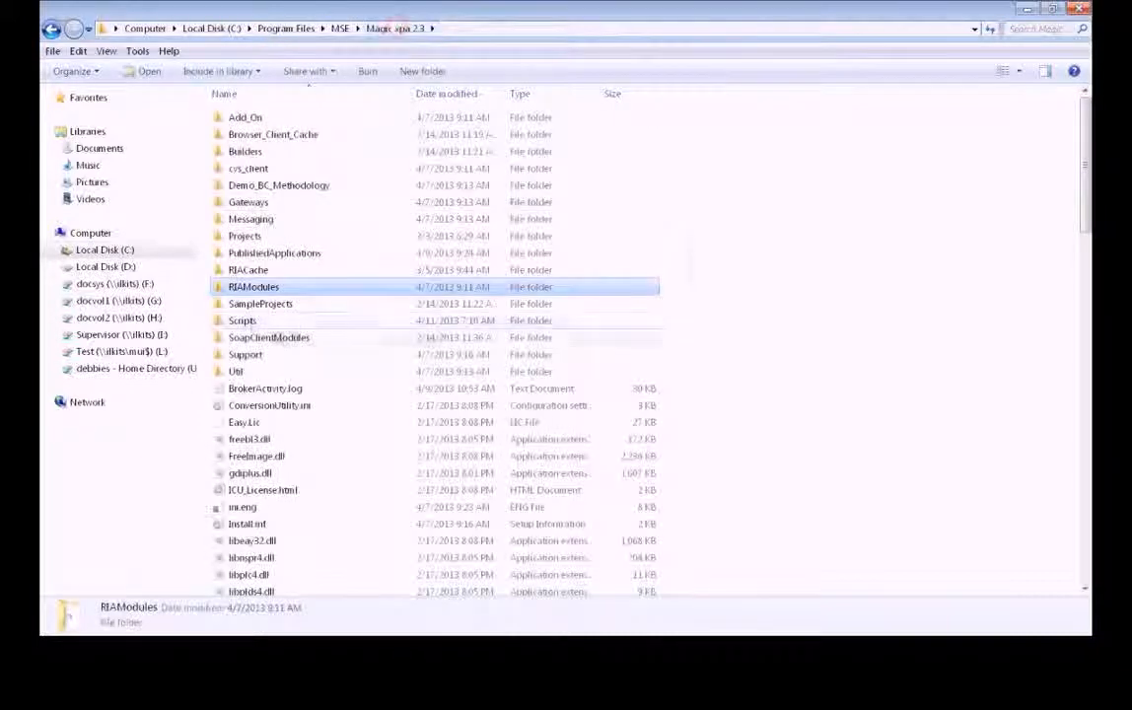
double_click(242, 320)
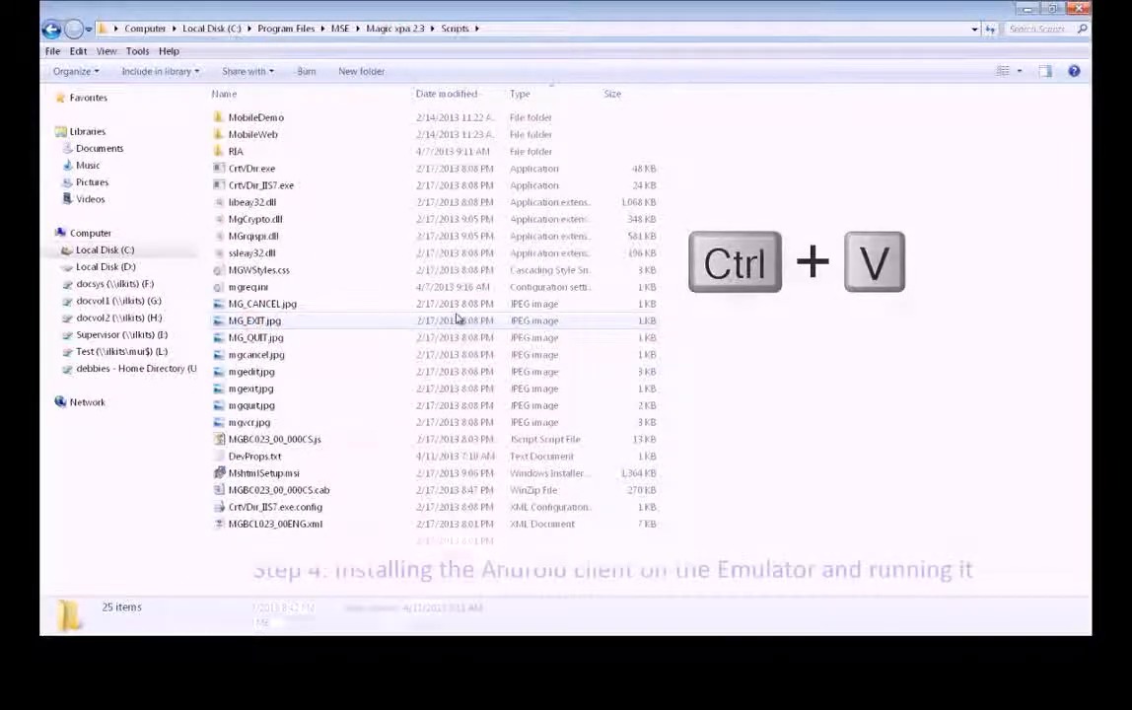
key("ctrl+v")
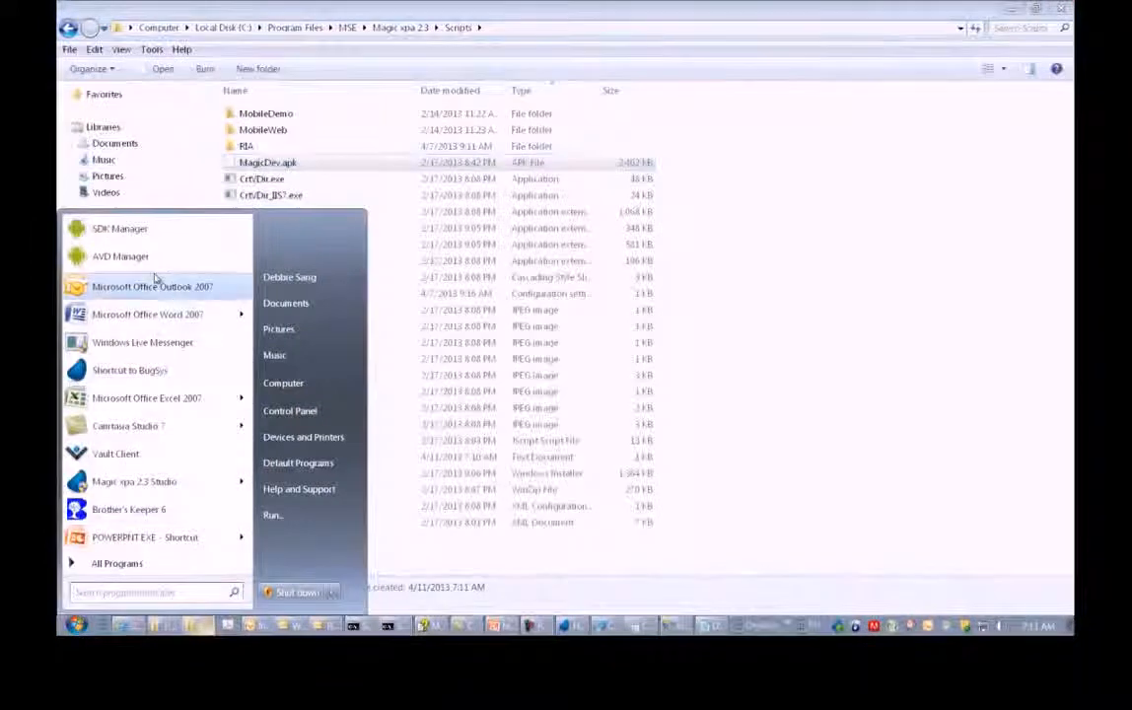
left_click(120, 257)
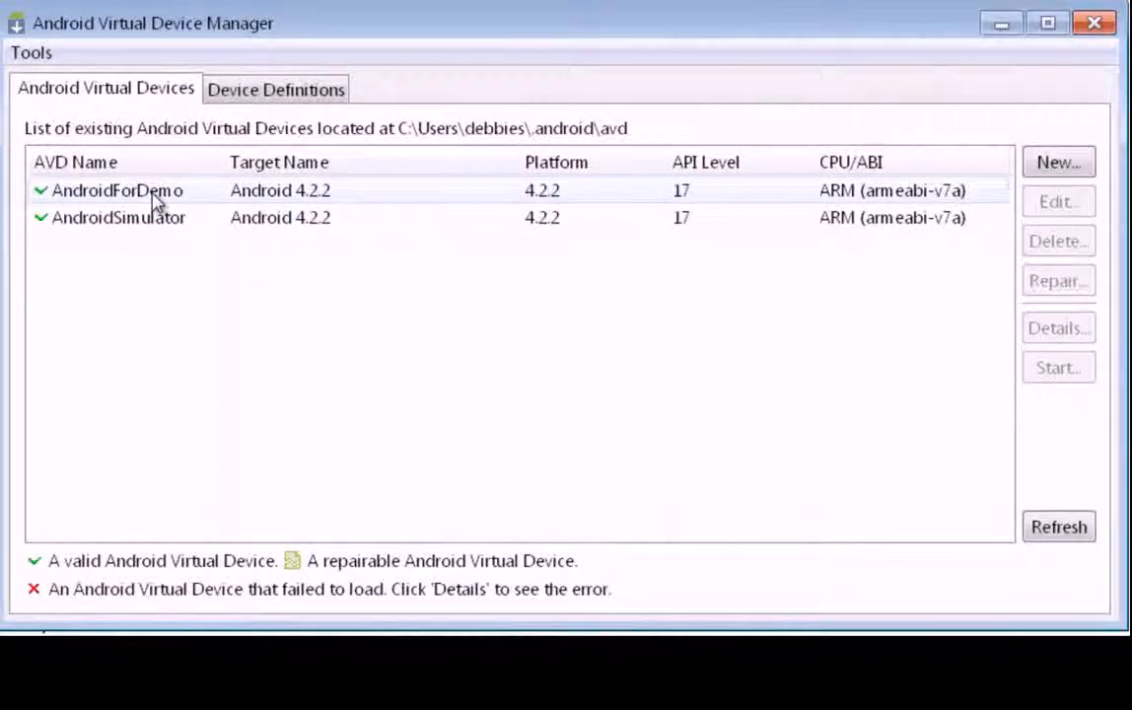
Start and launch the AndroidForDemo virtual device with default options.
left_click(118, 190)
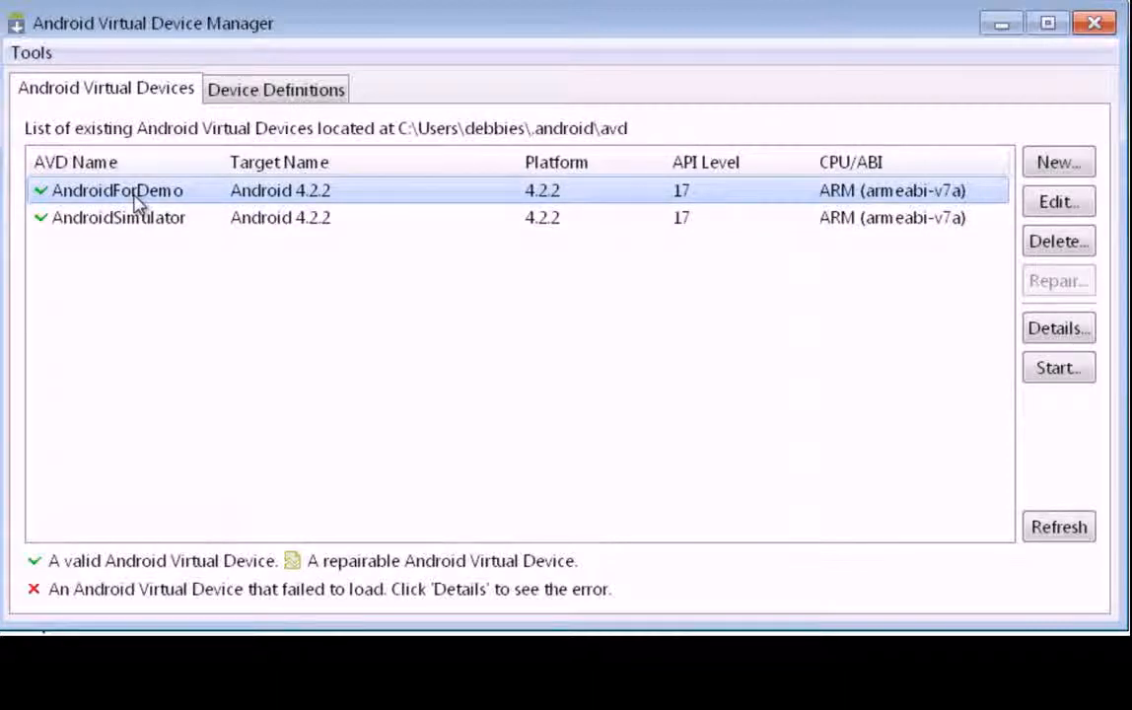
mouse_move(690, 325)
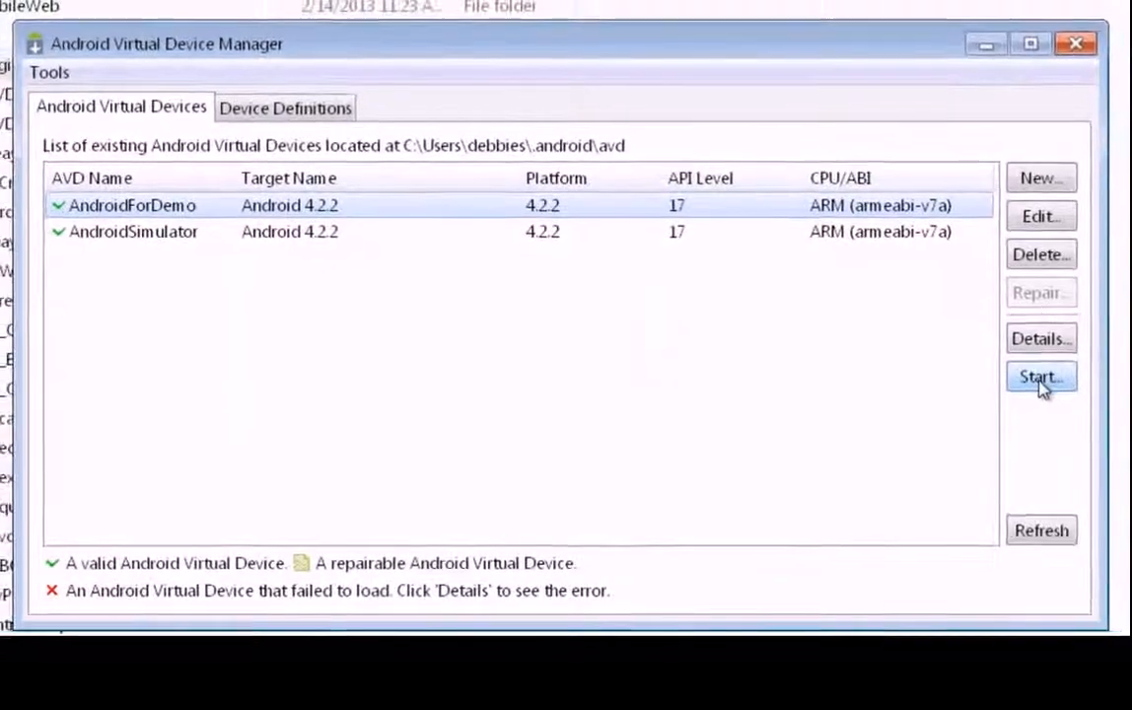
left_click(1040, 378)
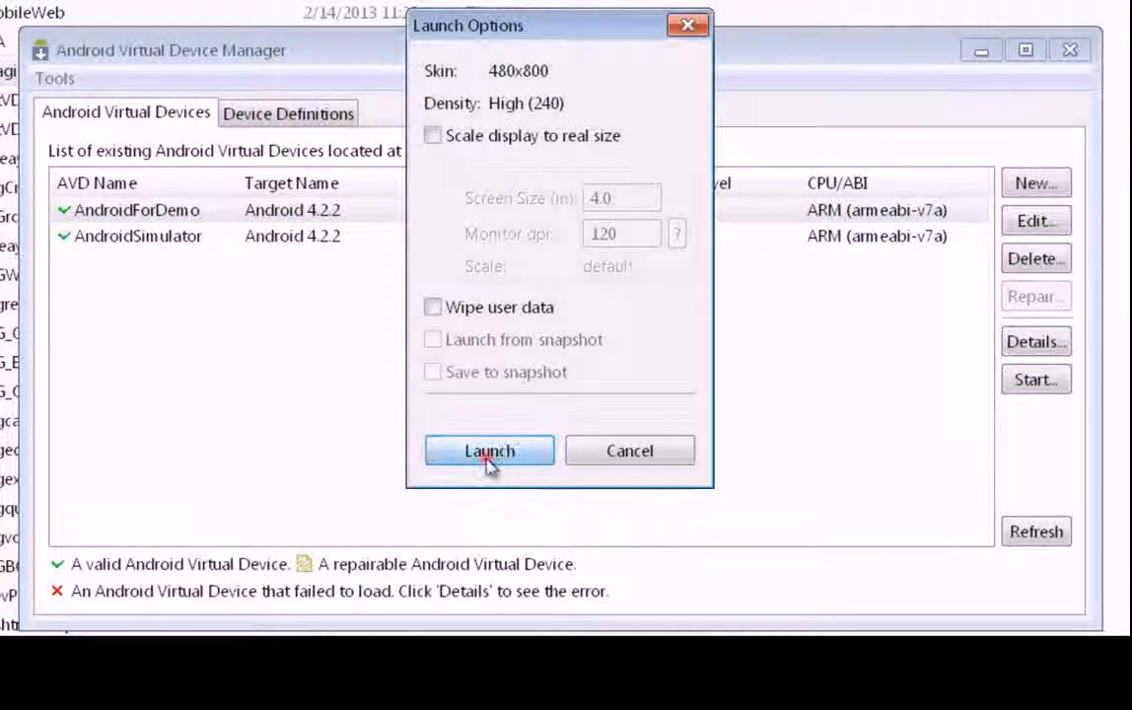
left_click(489, 451)
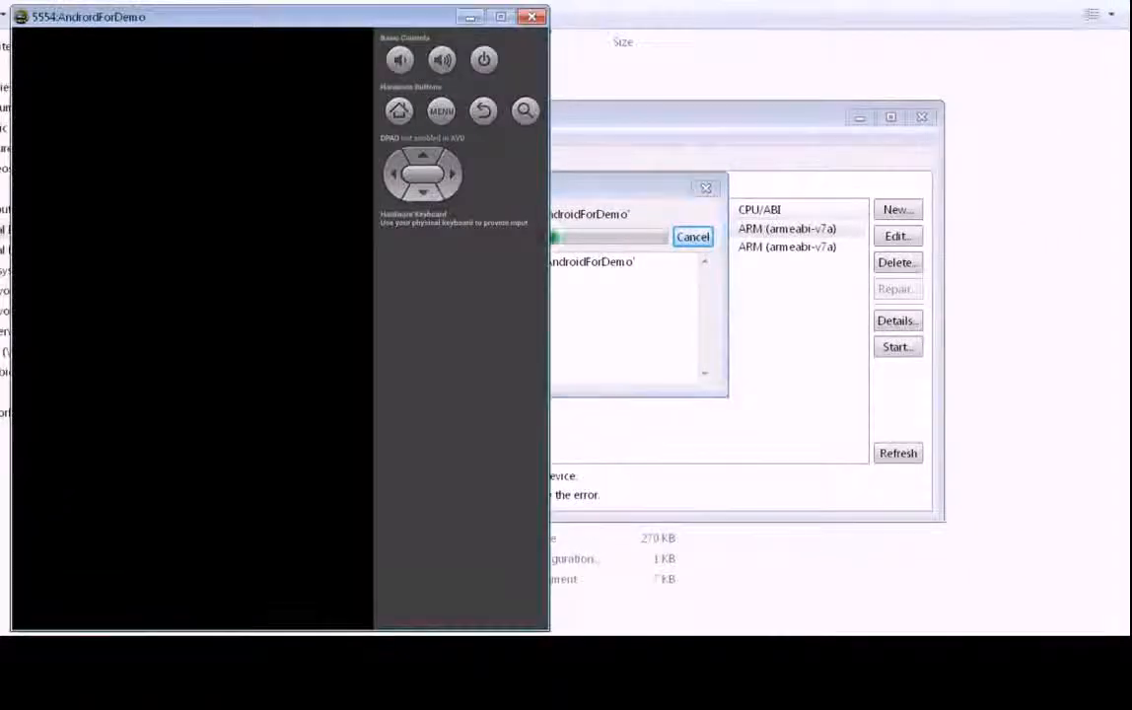
left_click(693, 237)
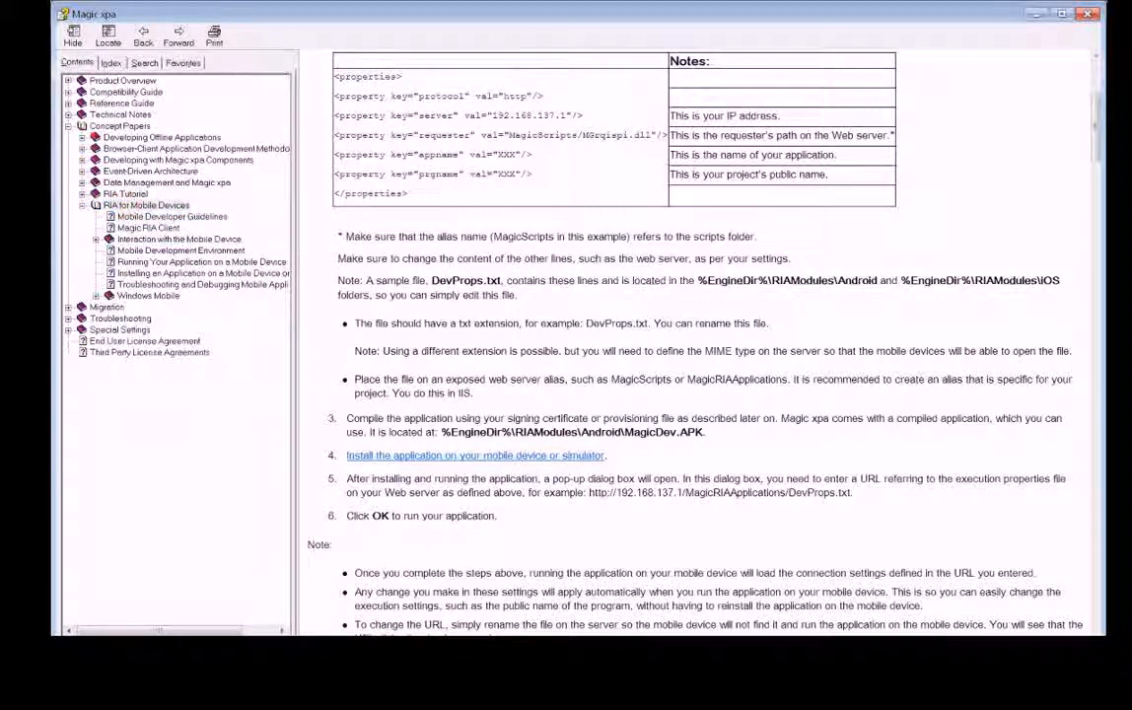
Open RIA for Mobile Devices > Running Your Application on a Mobile Device or Simulator.
left_click(146, 205)
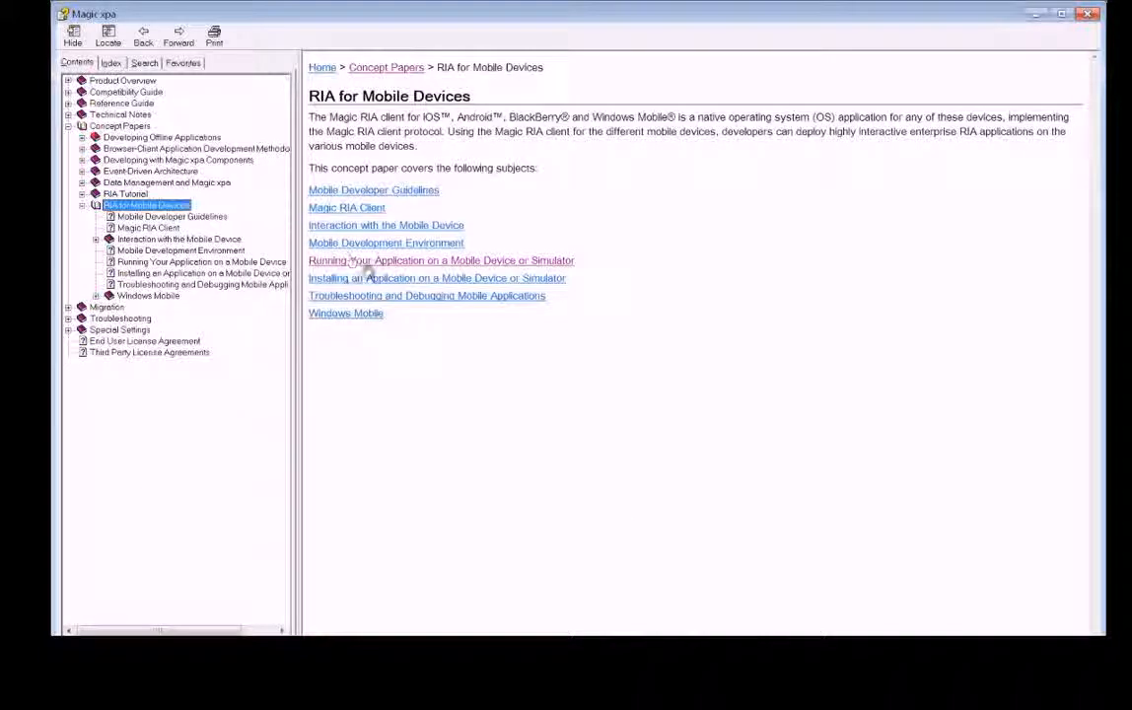
left_click(441, 260)
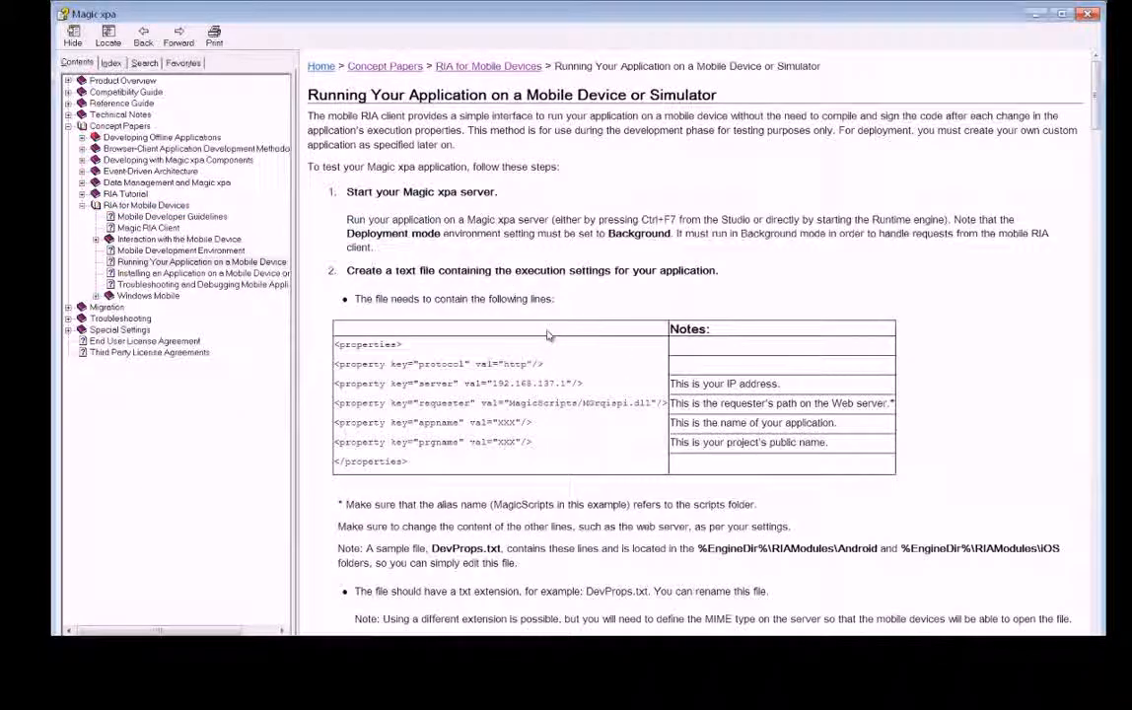
scroll("down", 3)
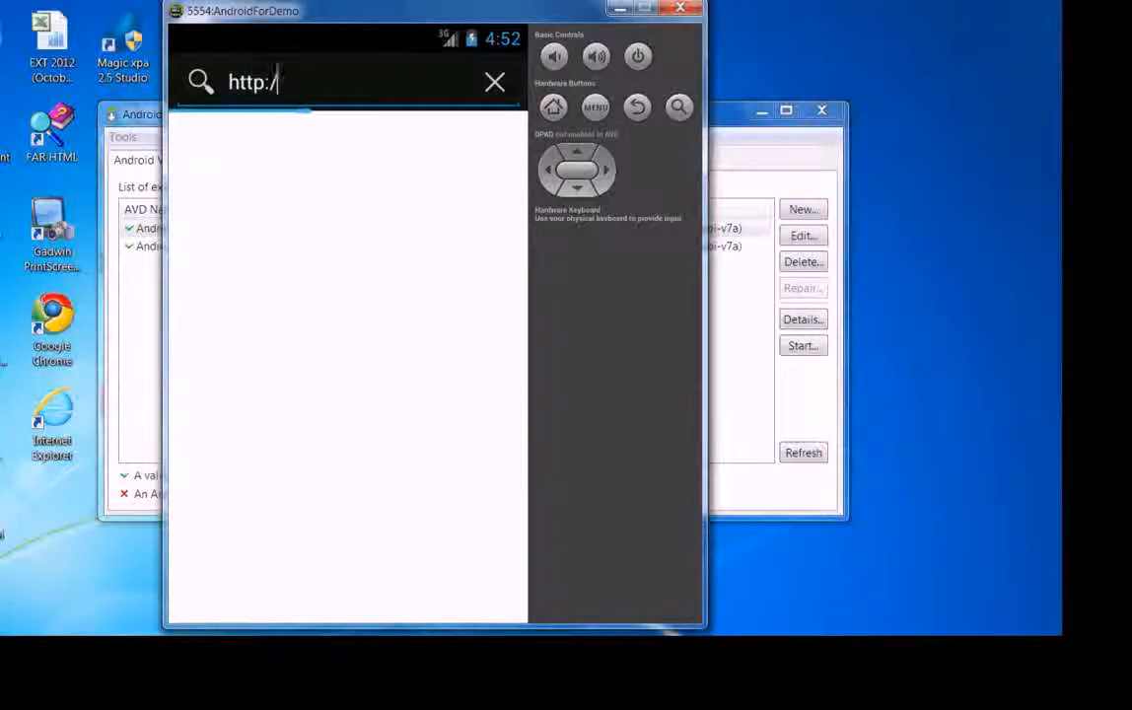
type("/1")
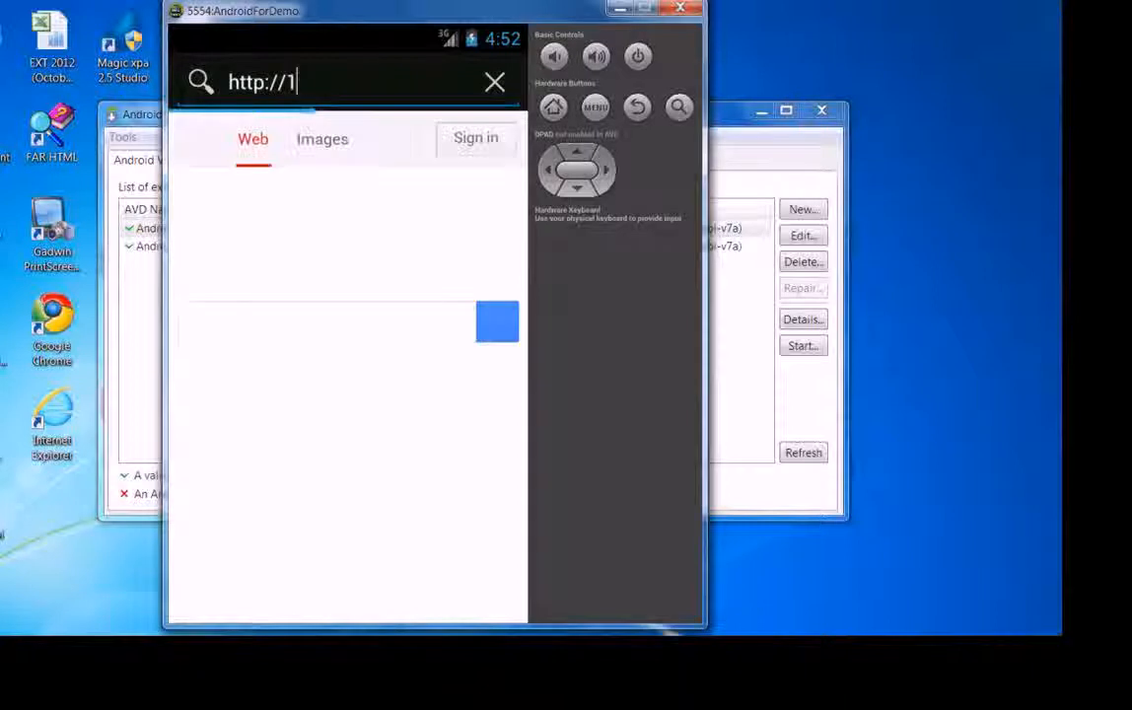
type("0")
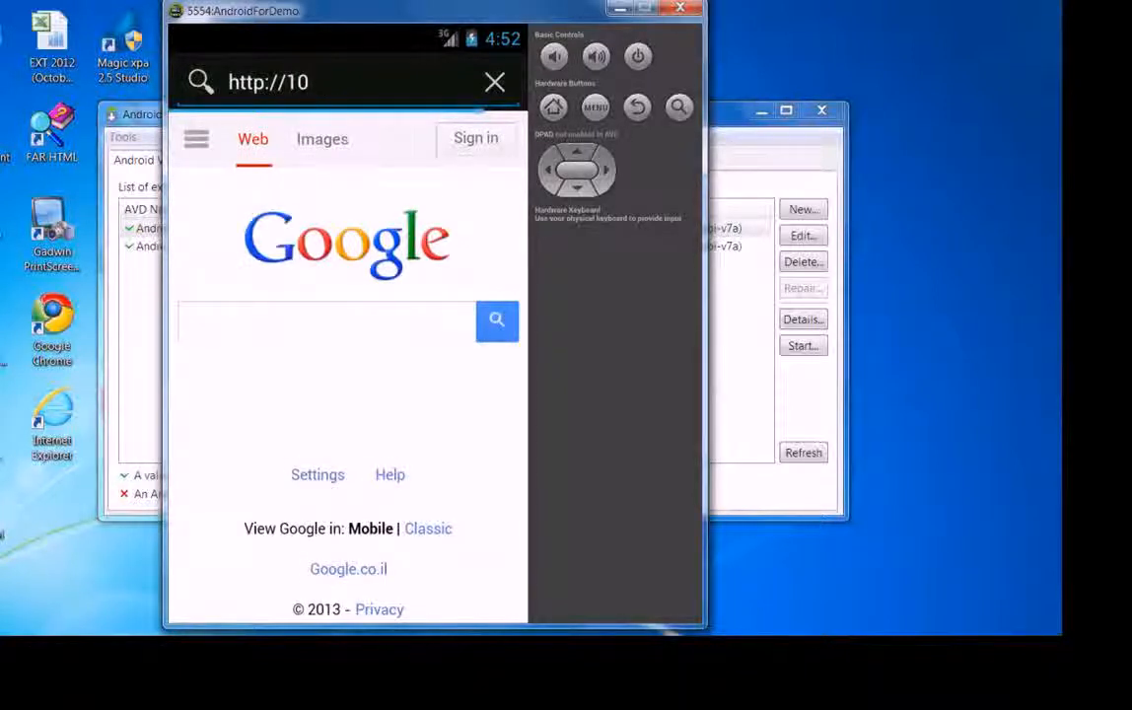
type(".1")
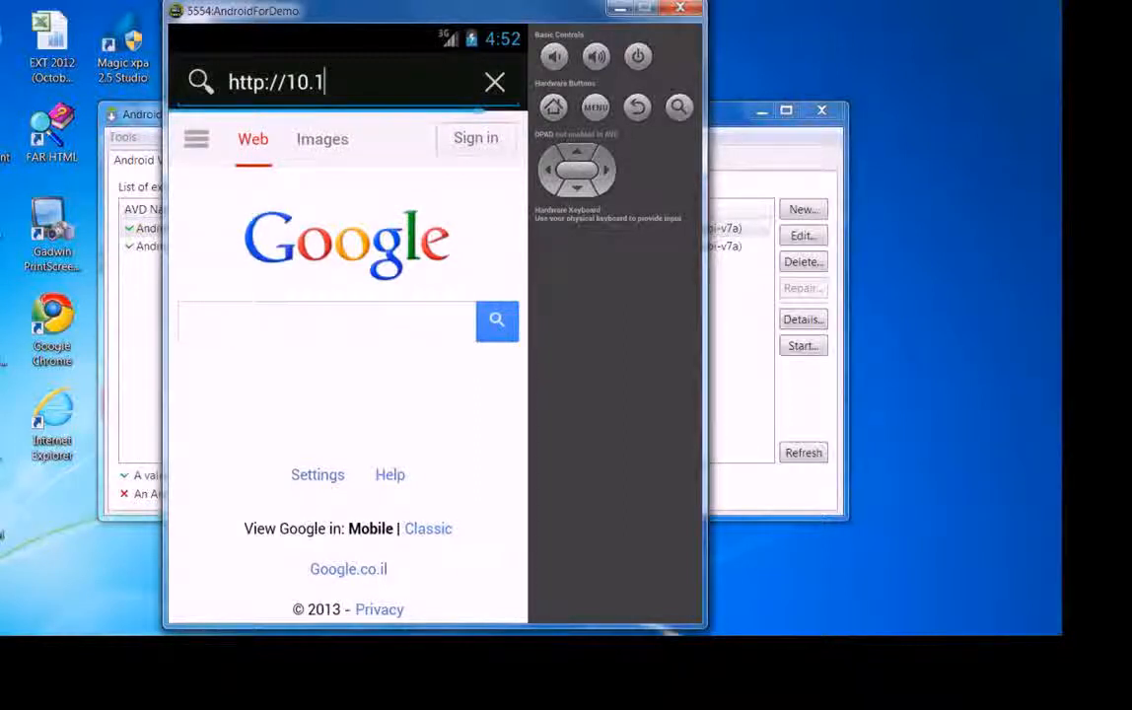
type(".10.103/")
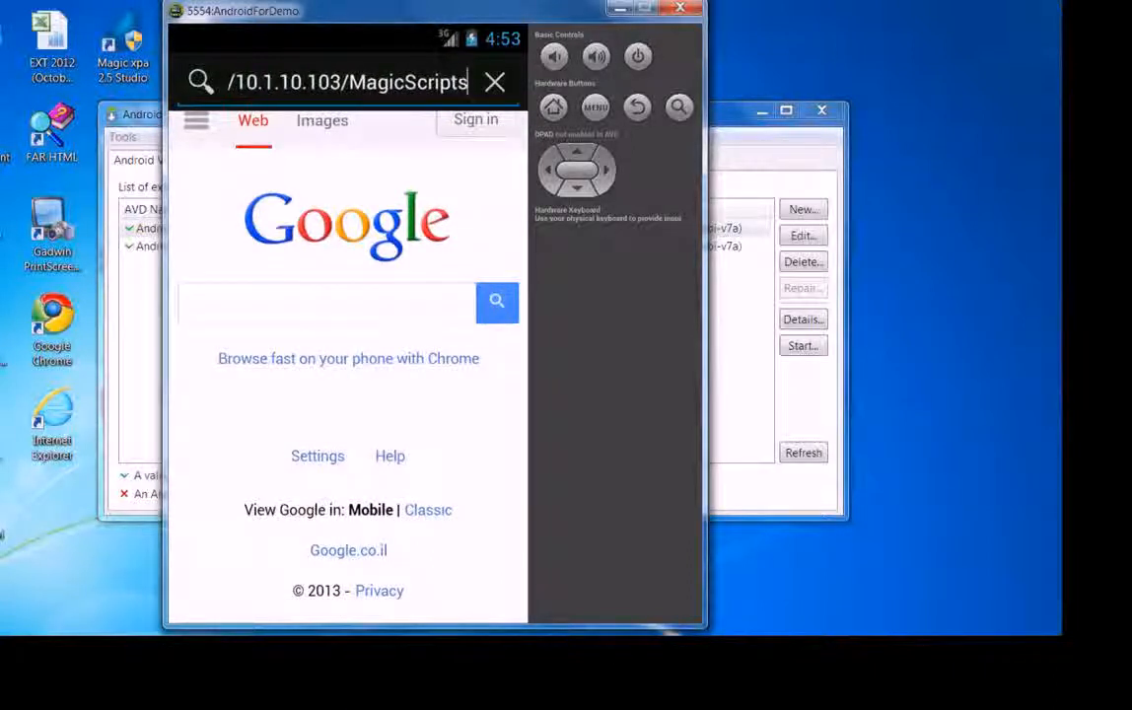
type("Magic")
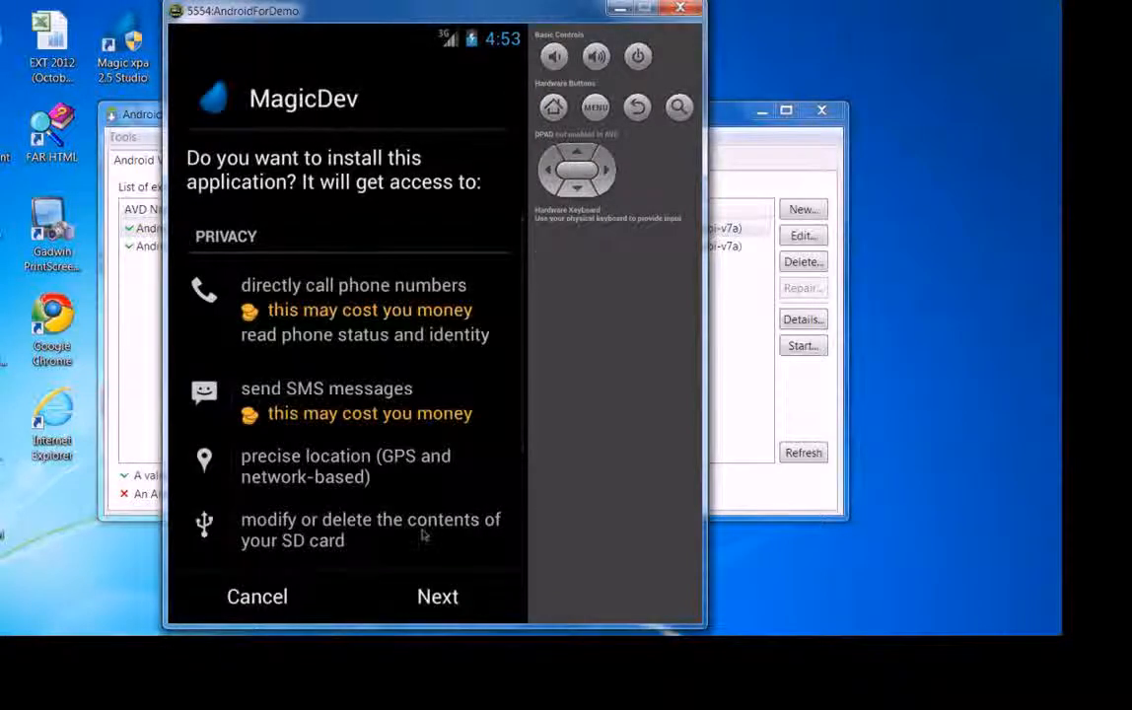
Install MagicDev from the permissions screen and dismiss the 'App installed' confirmation.
scroll("down", 3)
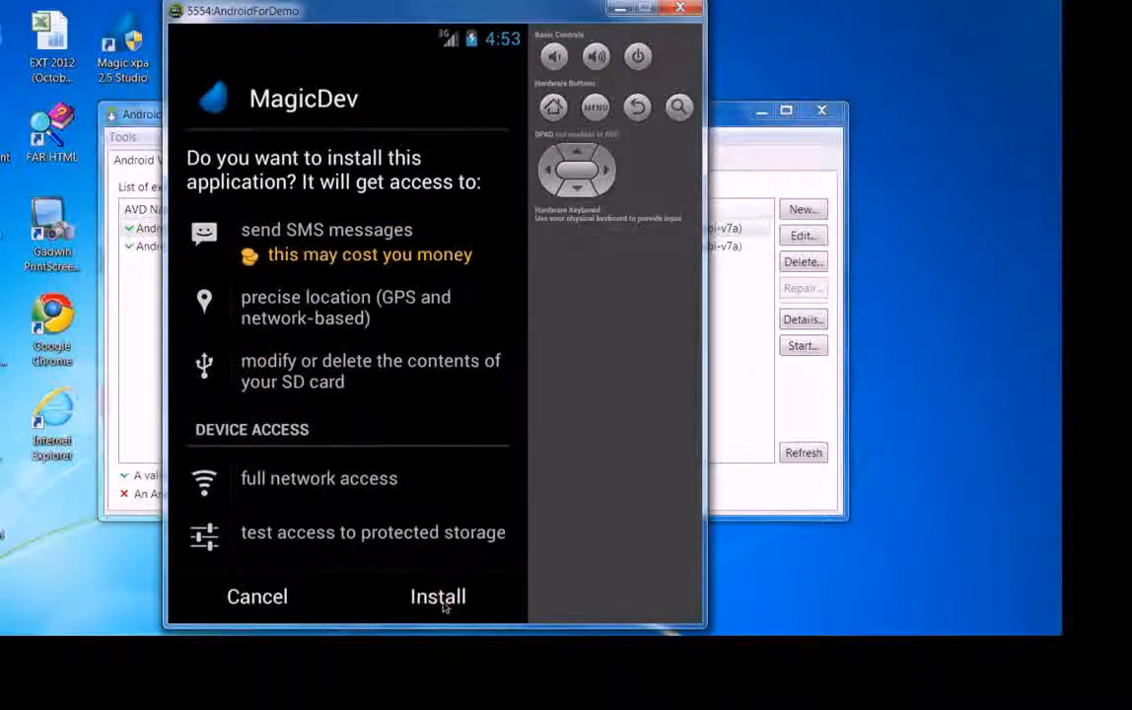
left_click(436, 597)
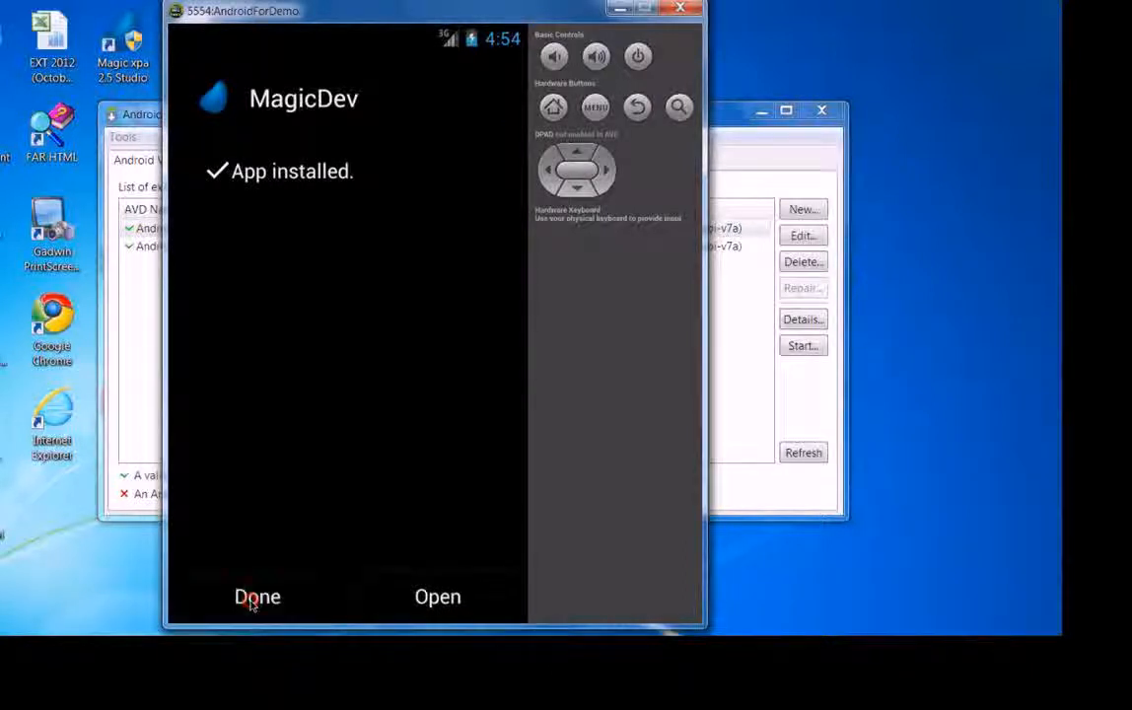
left_click(437, 597)
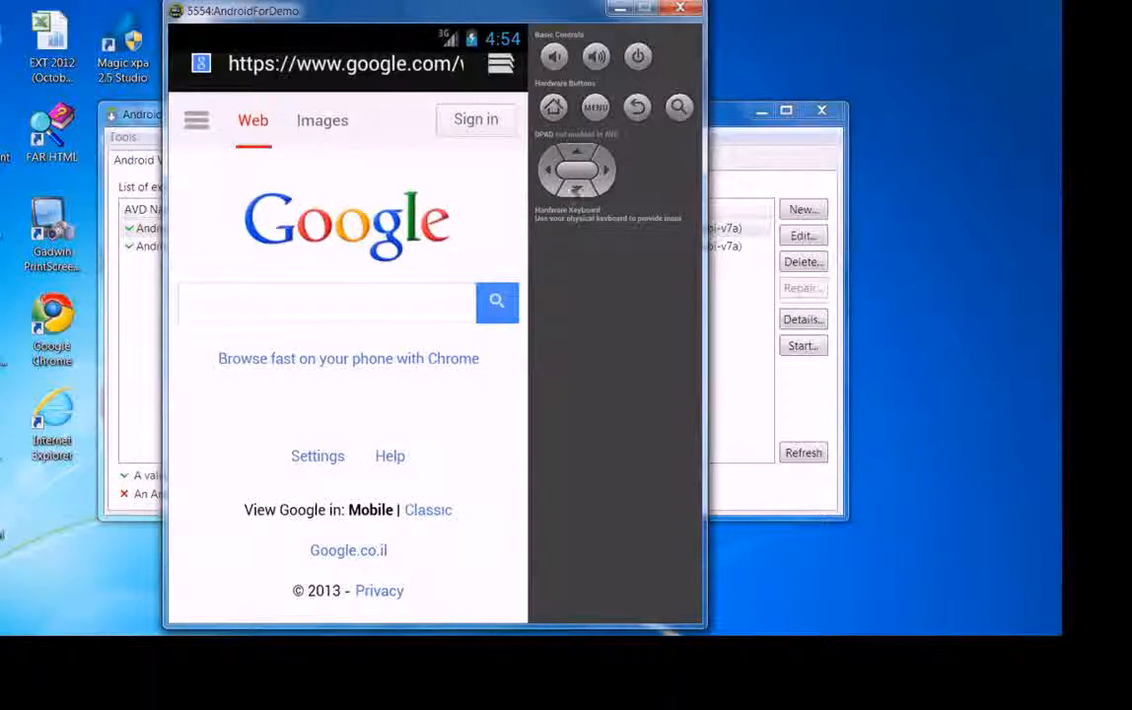
mouse_move(552, 107)
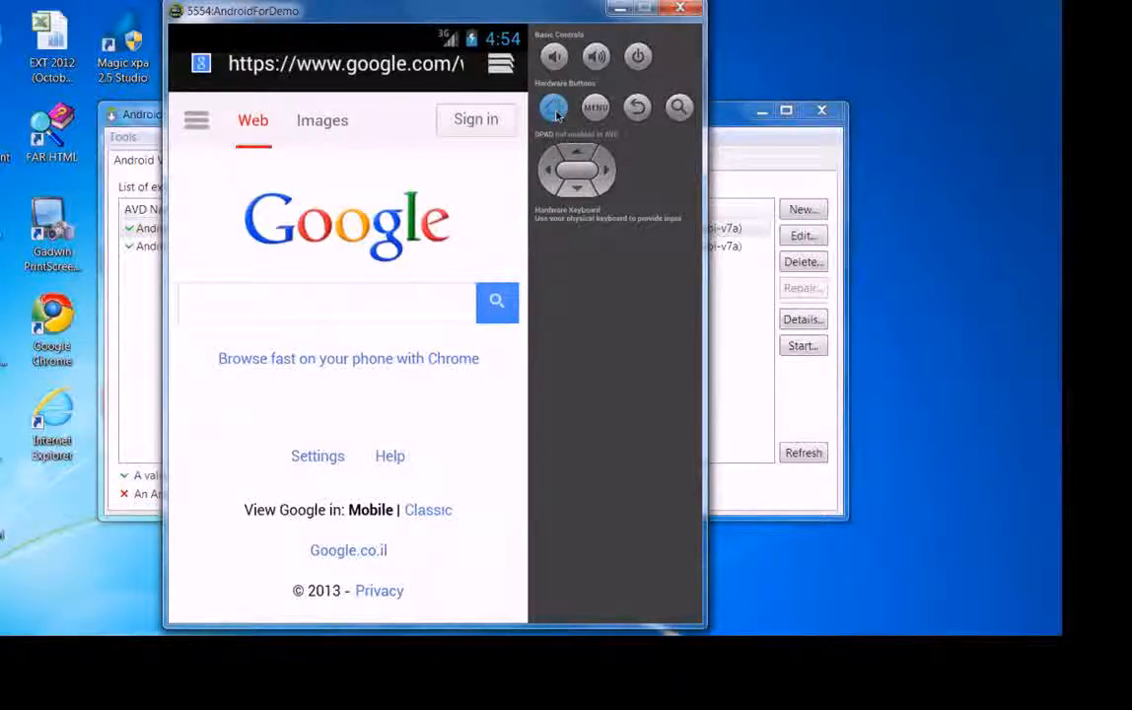
Go Home, open All Apps, dismiss the tutorial, and launch MagicDev.
left_click(553, 106)
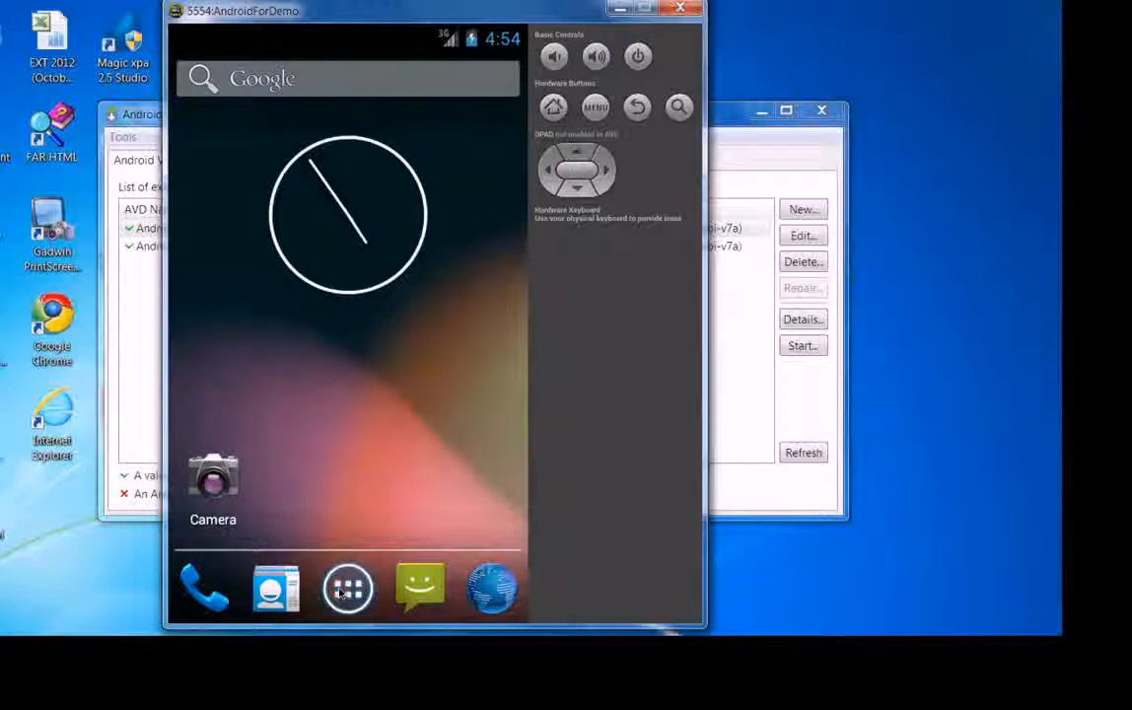
left_click(347, 587)
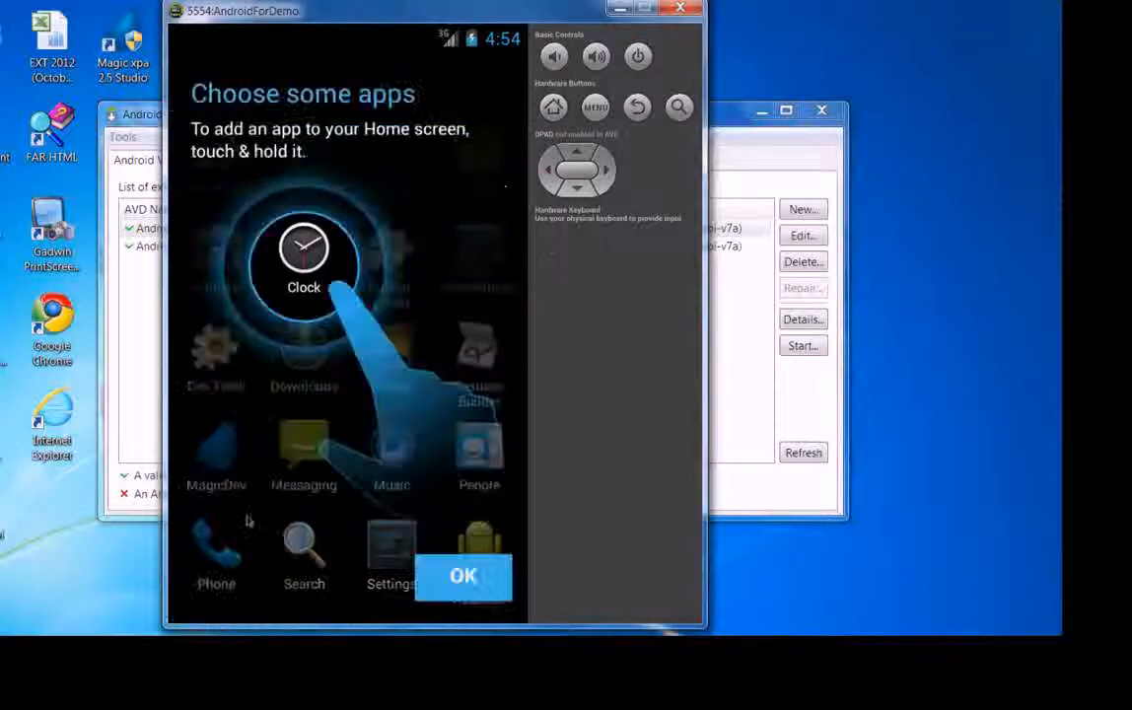
left_click(463, 575)
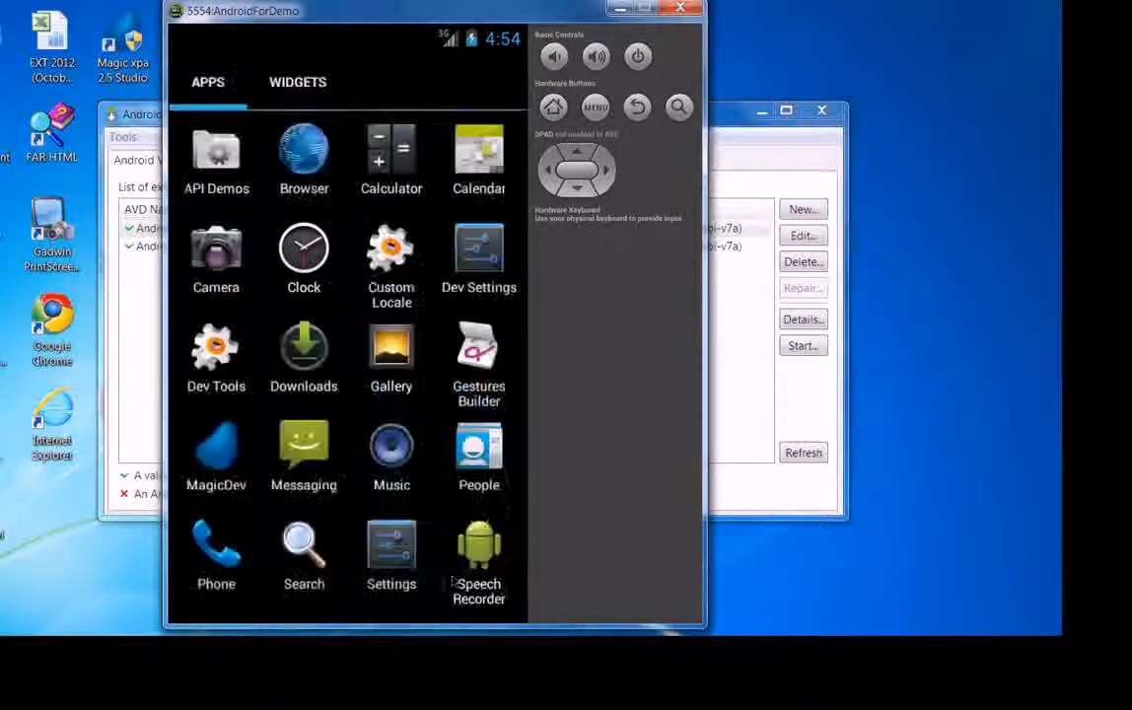
left_click(216, 457)
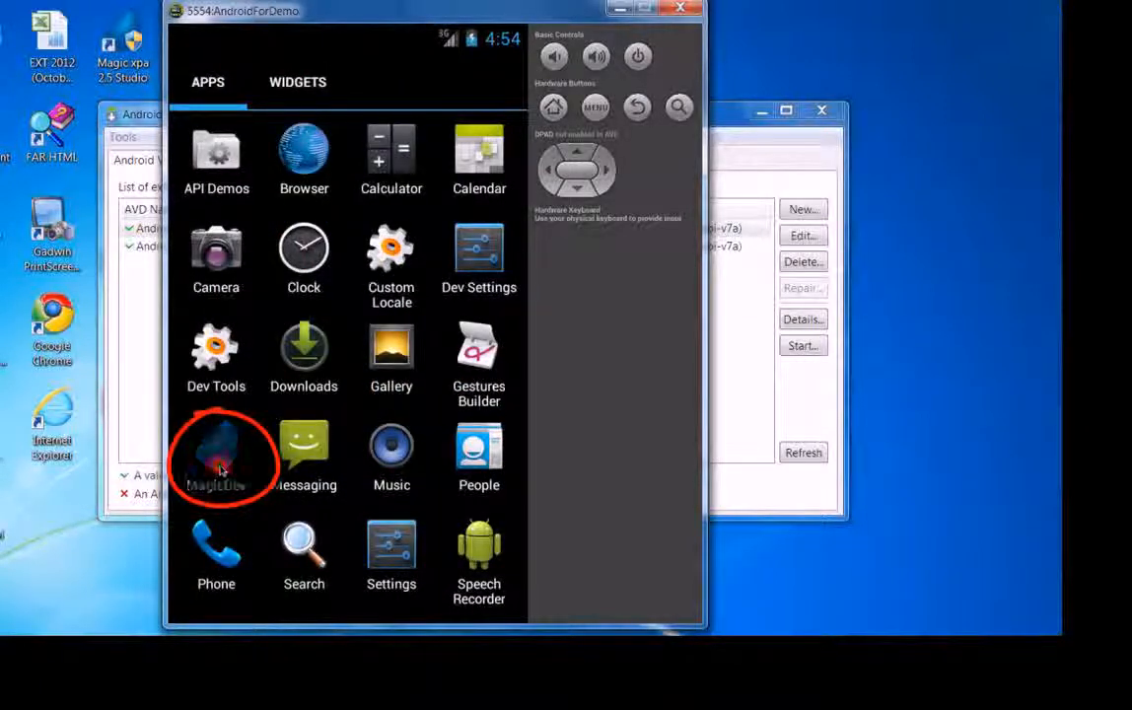
left_click(216, 453)
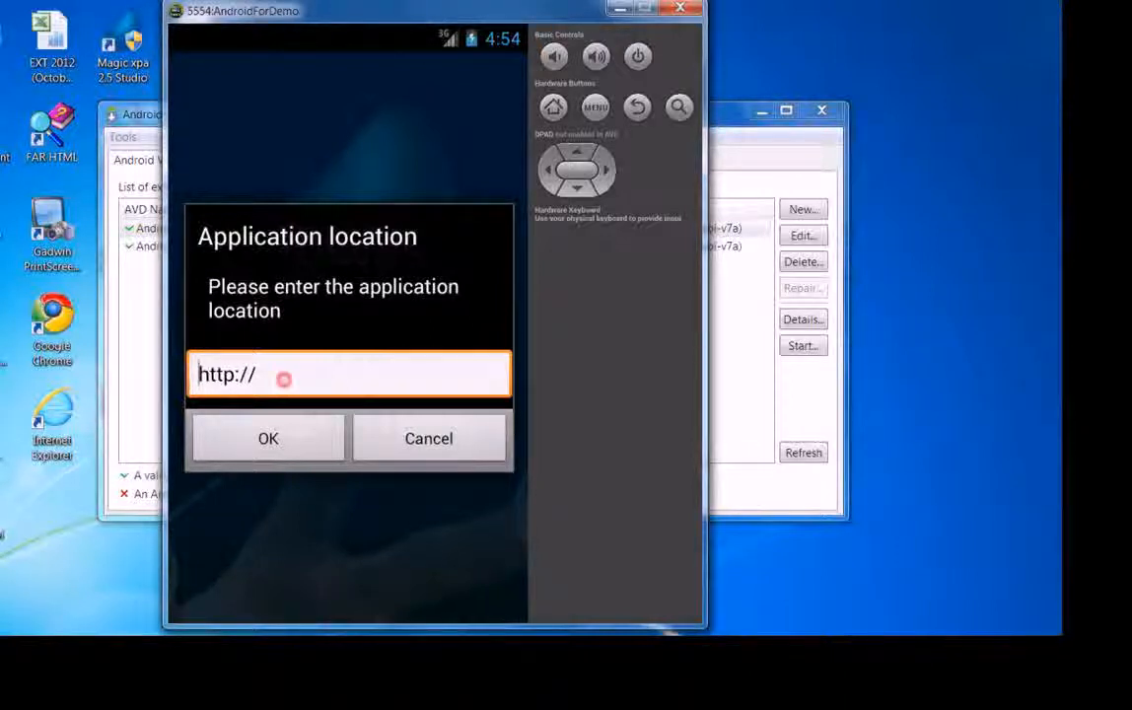
type("1")
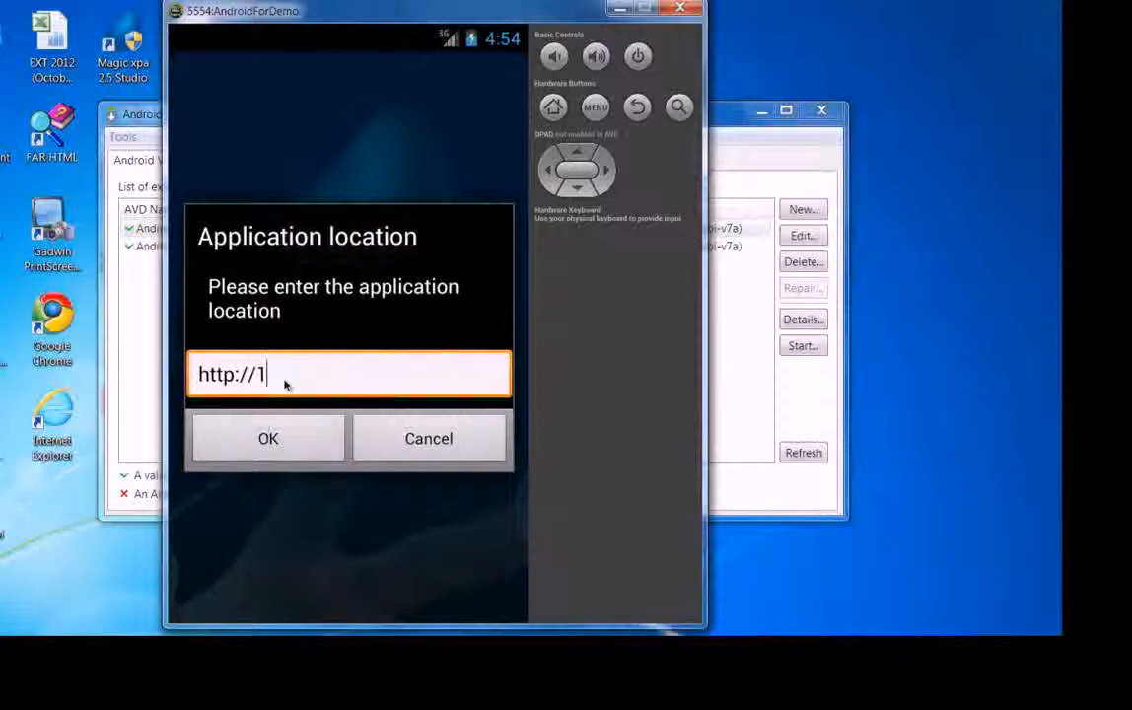
type("0.1.10.")
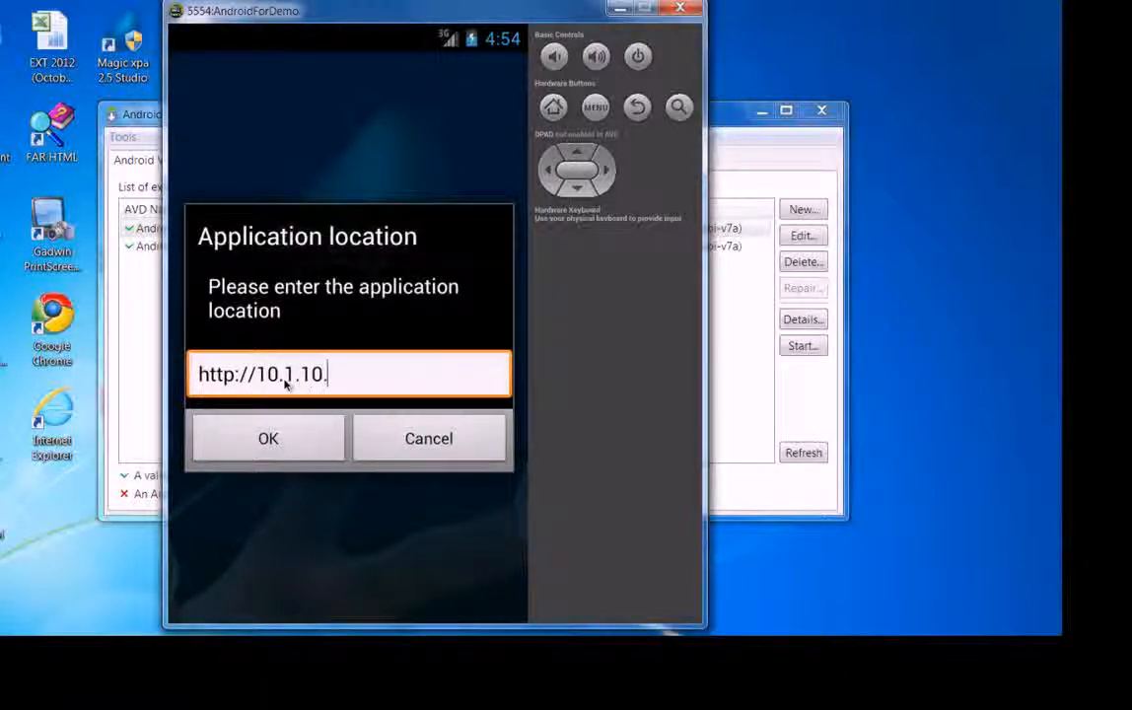
type("103/Mag")
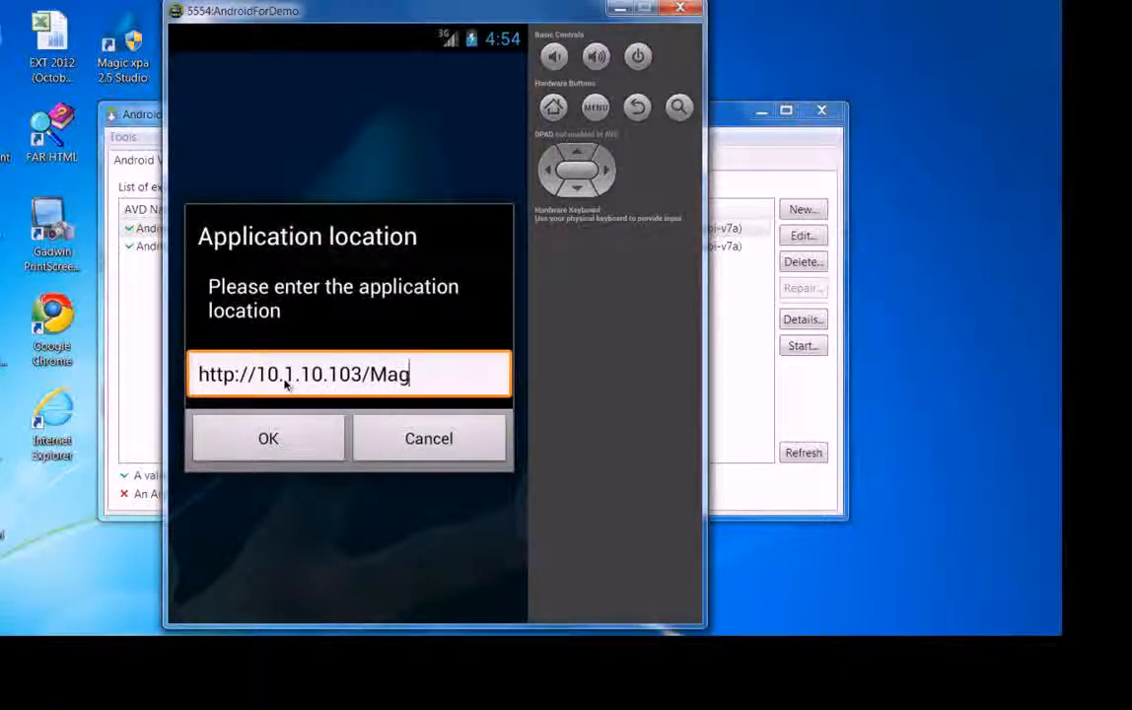
type("icScripts")
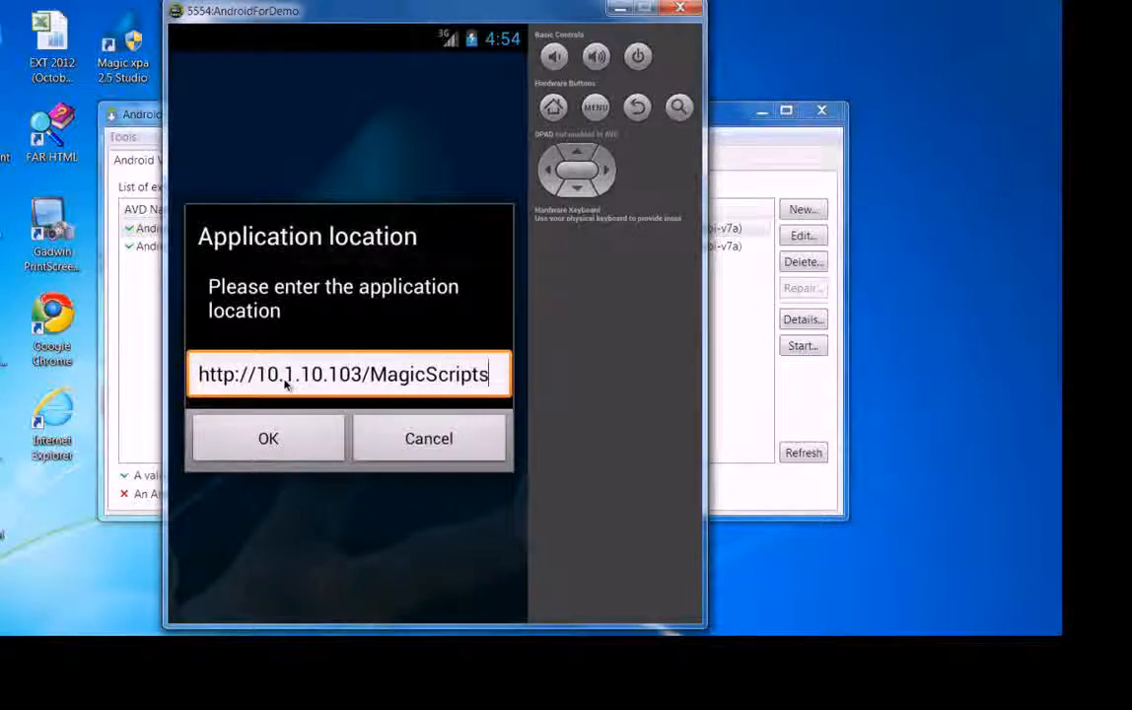
type("/")
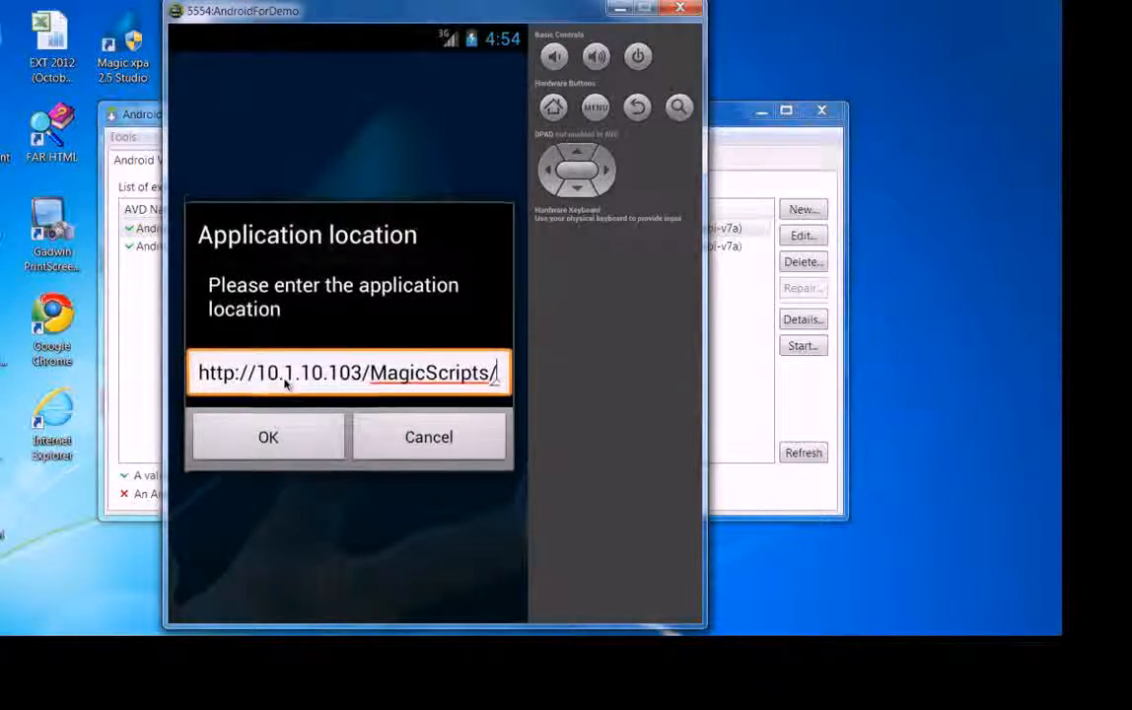
type("DevProps.txt")
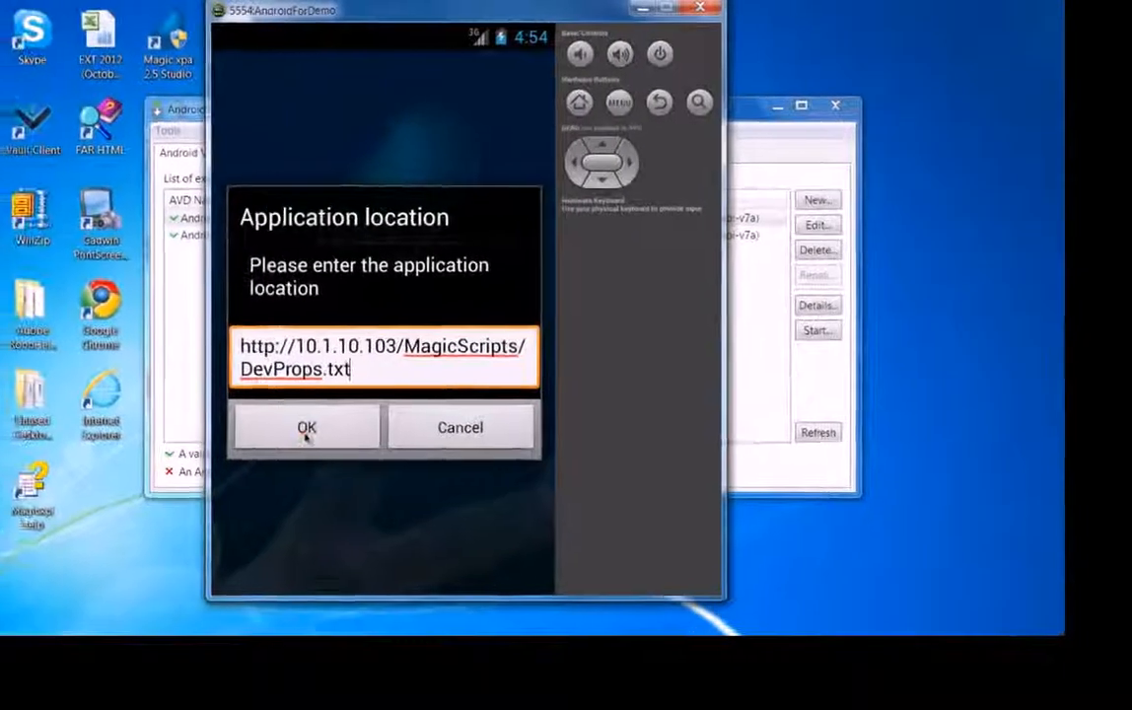
left_click(307, 427)
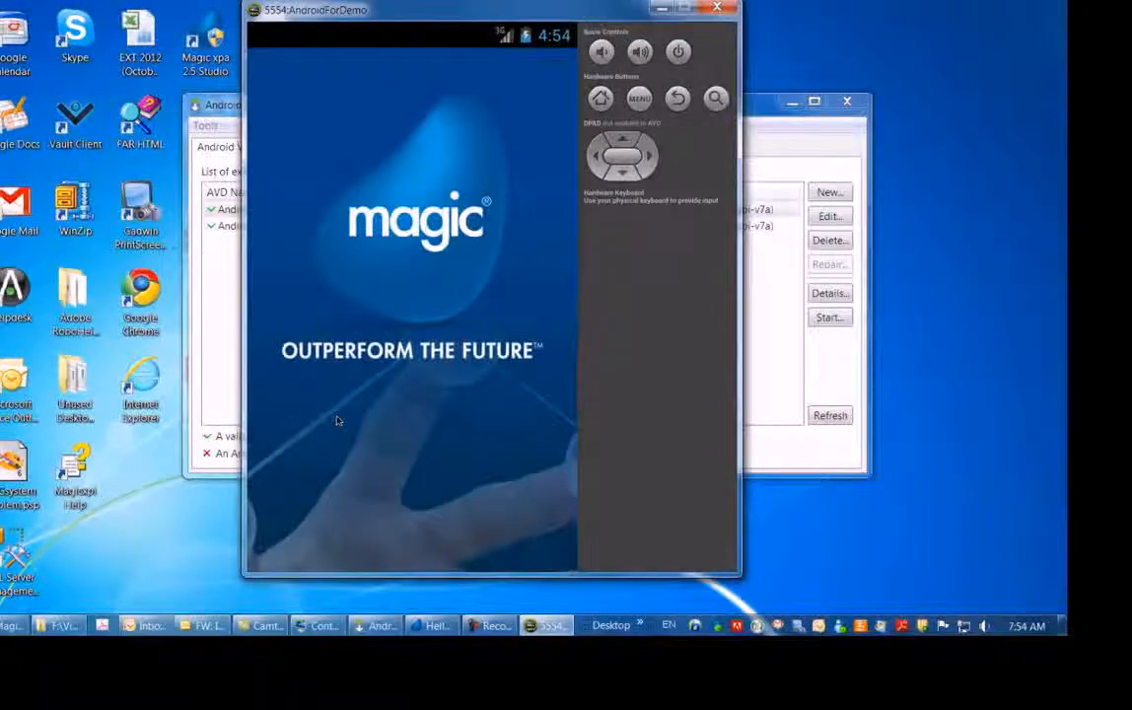